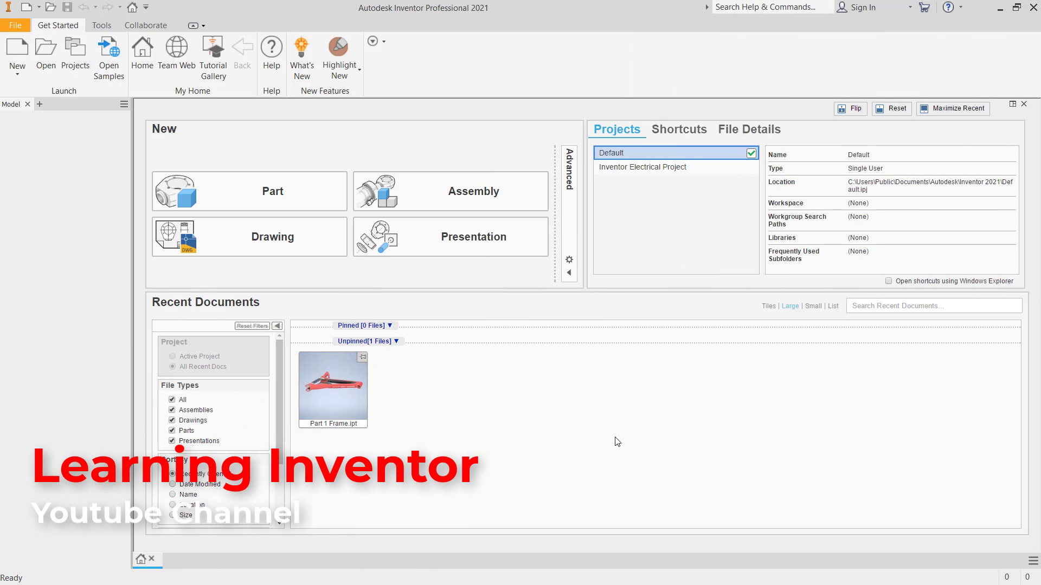
mouse_move(272, 199)
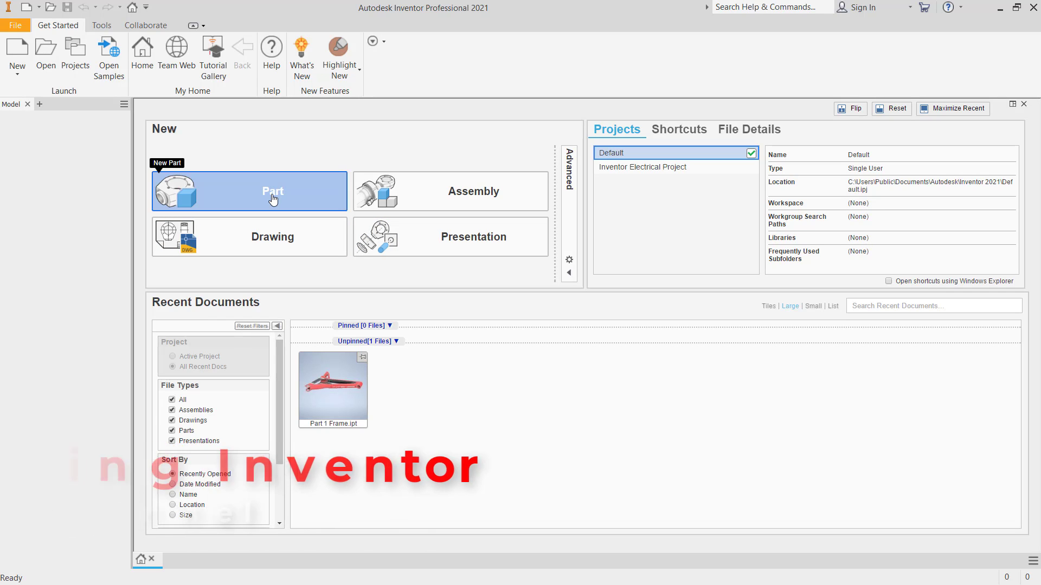
Step: Create a new part document and start a 2D sketch
click(249, 191)
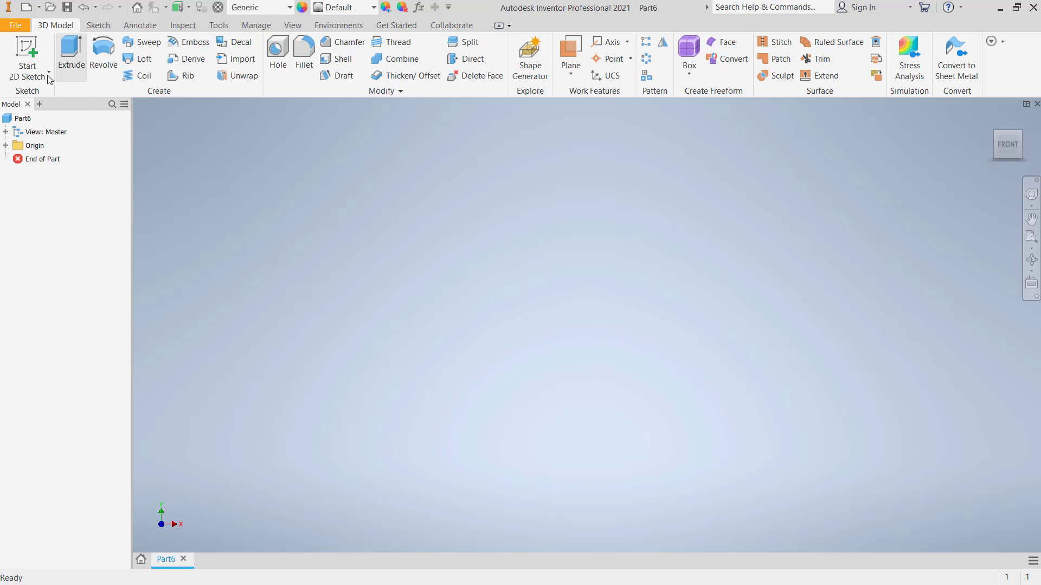
click(28, 53)
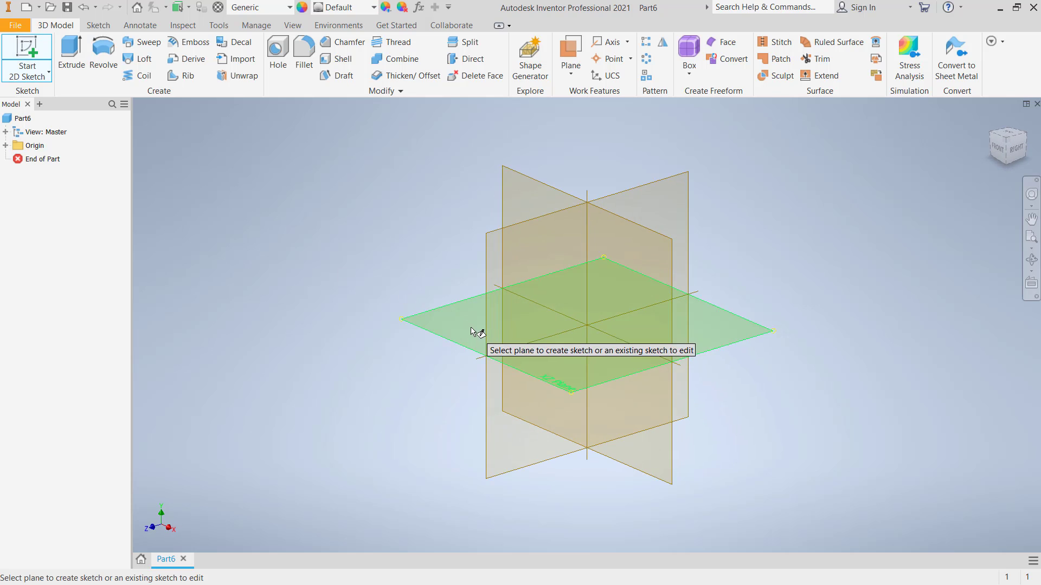
Step: Sketch concentric circles at the origin on the XZ plane and set the inner radius to 1.29
click(584, 292)
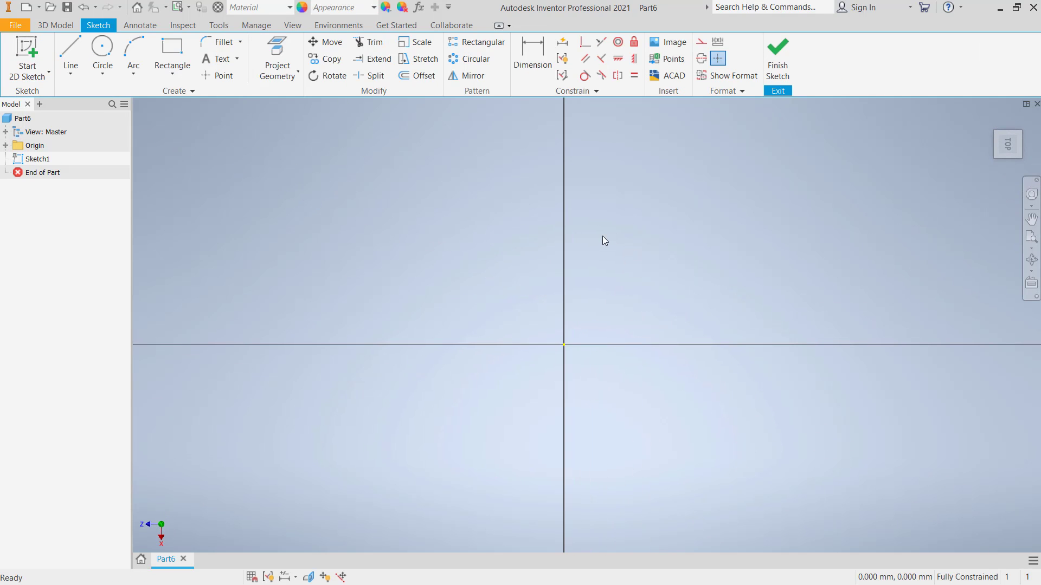
click(102, 54)
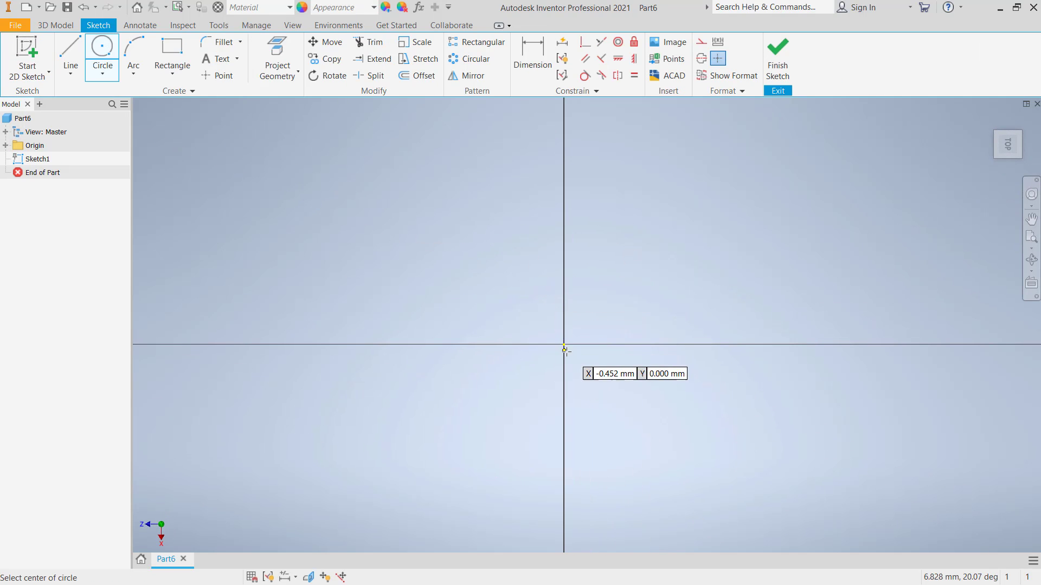
click(564, 345)
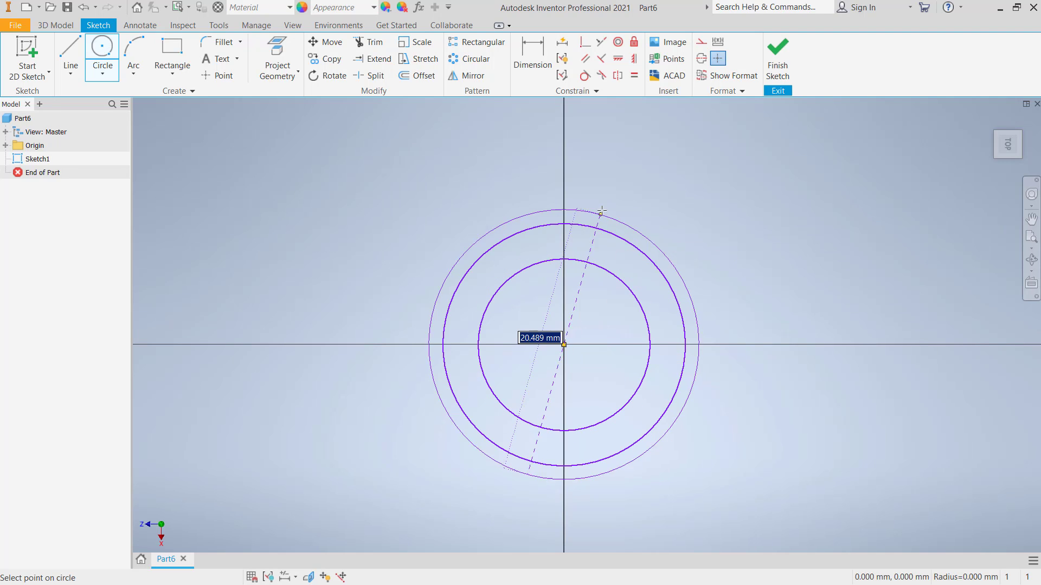
click(531, 47)
text(1.29)
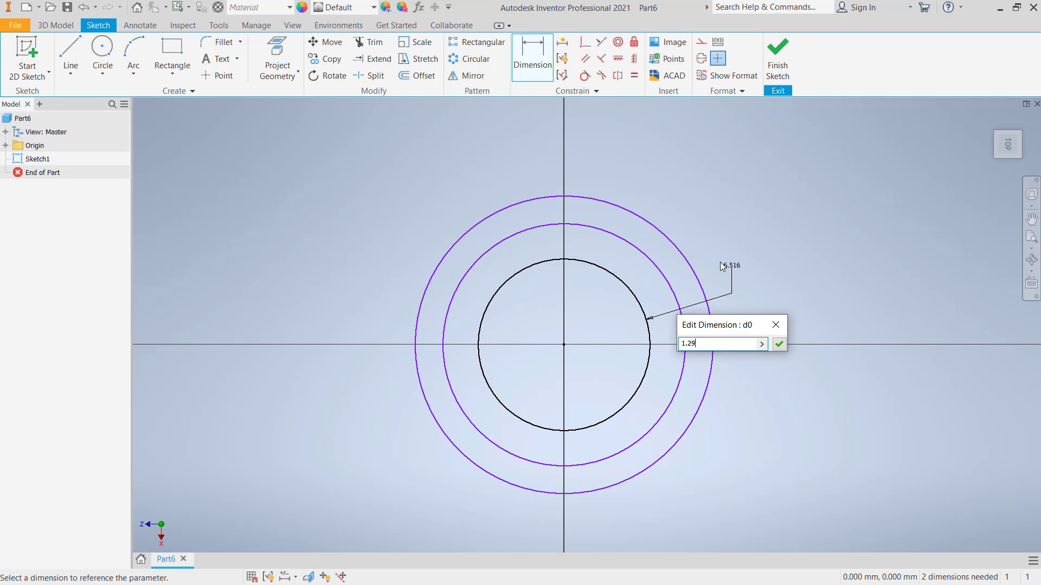
click(780, 344)
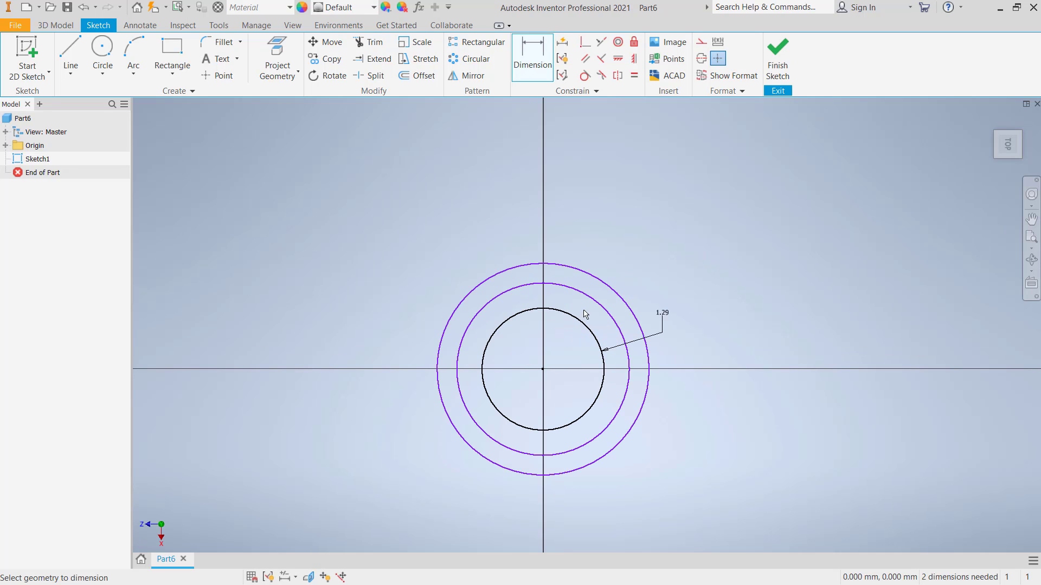
Step: Dimension the middle and outer circles by radius at 1.52 and 1.67
click(545, 286)
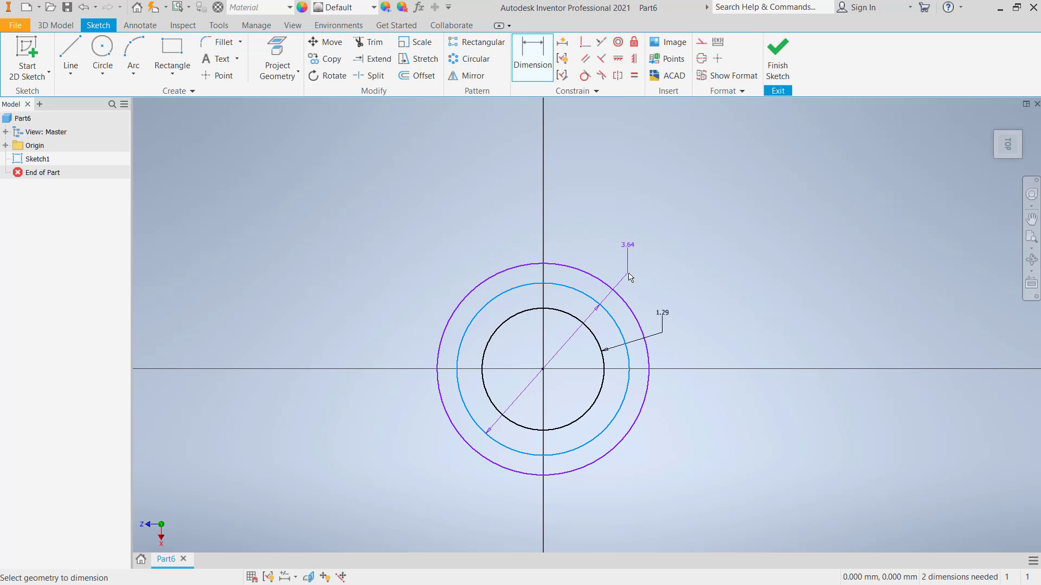
right_click(629, 278)
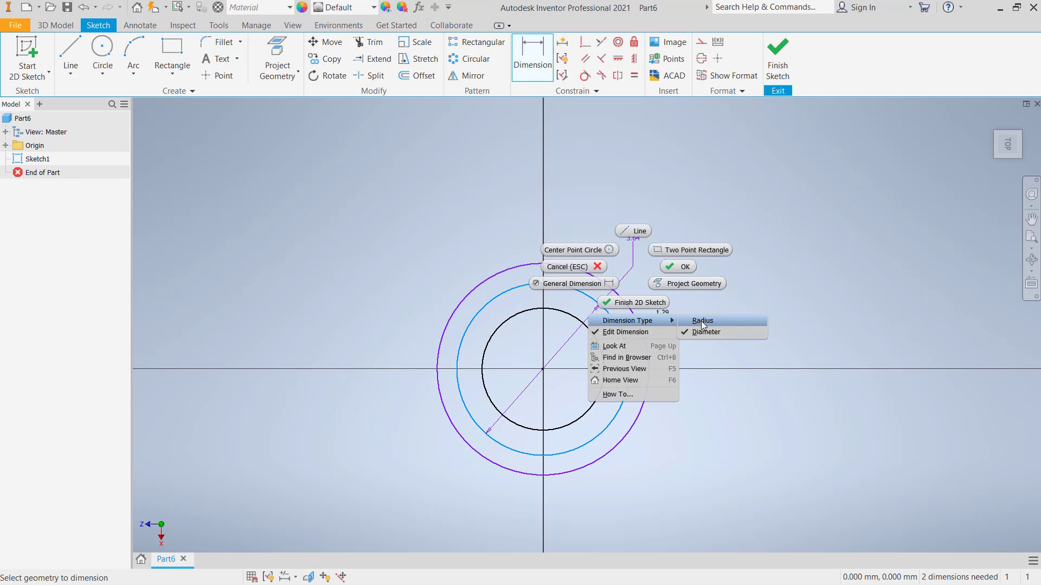
click(706, 332)
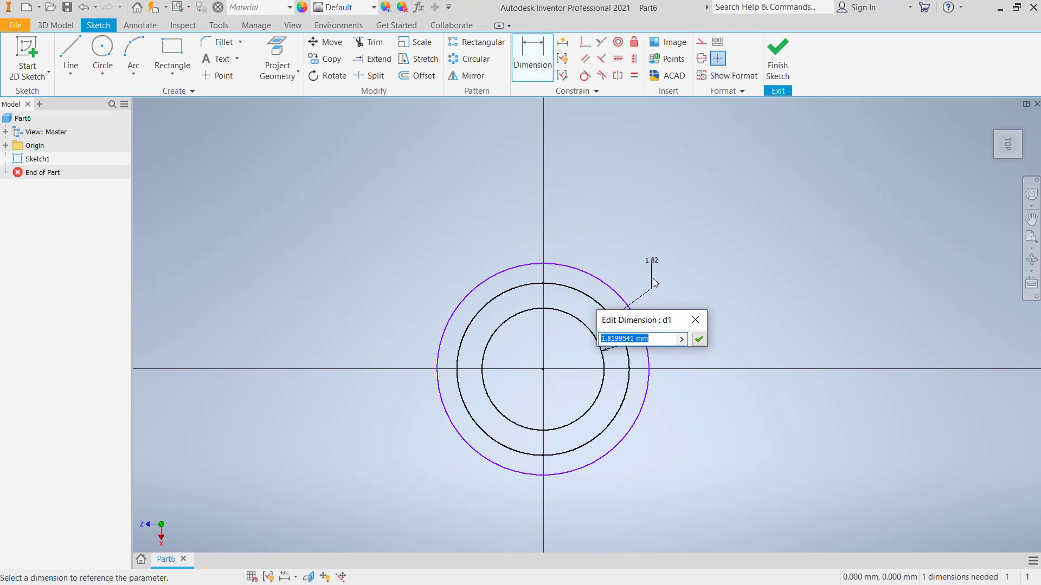
click(697, 338)
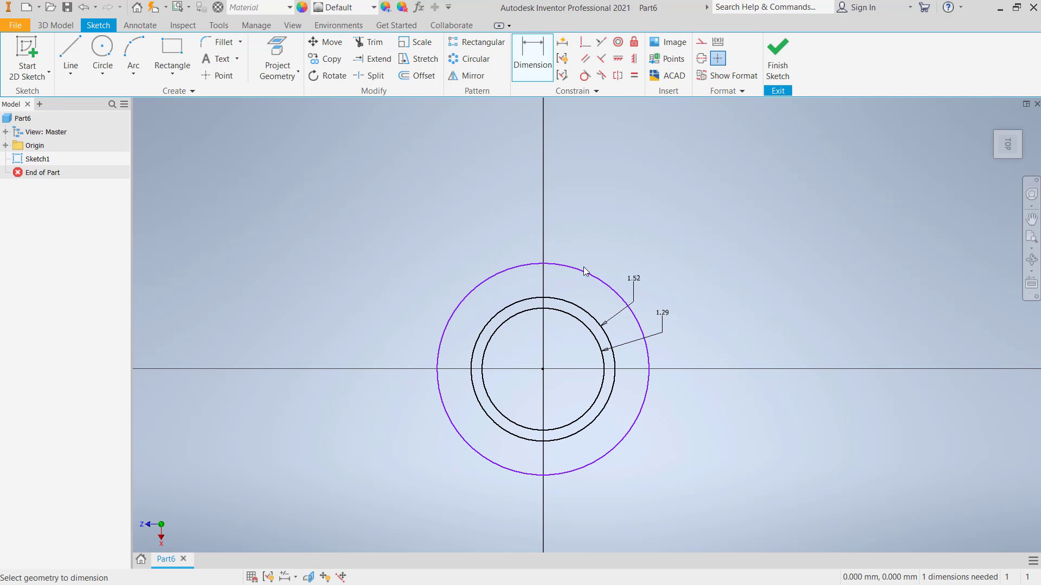
right_click(585, 271)
text(1.6)
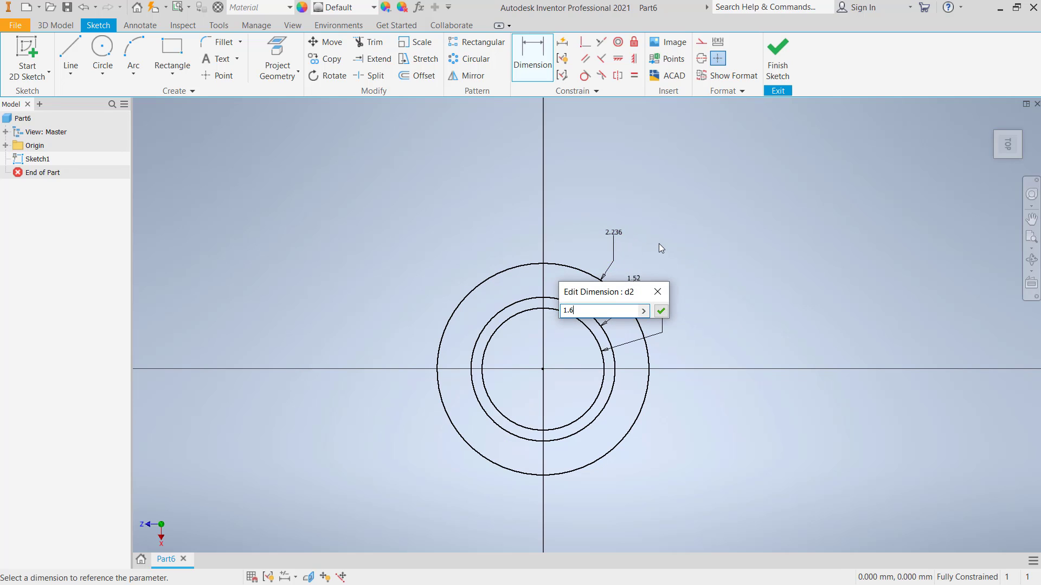
click(661, 310)
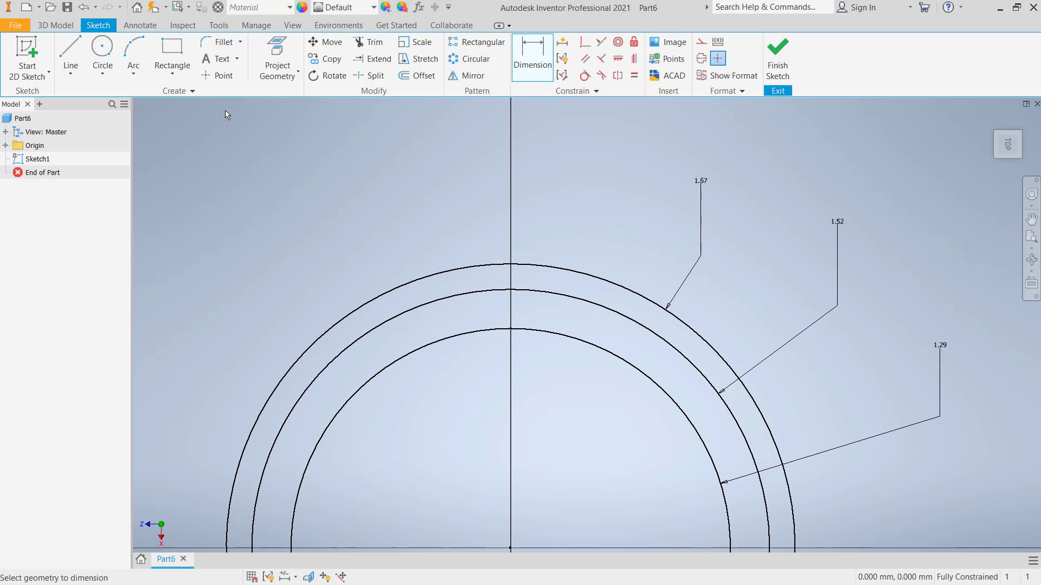
Step: Draw two radial construction lines from the sketch centre up past the circles
click(69, 56)
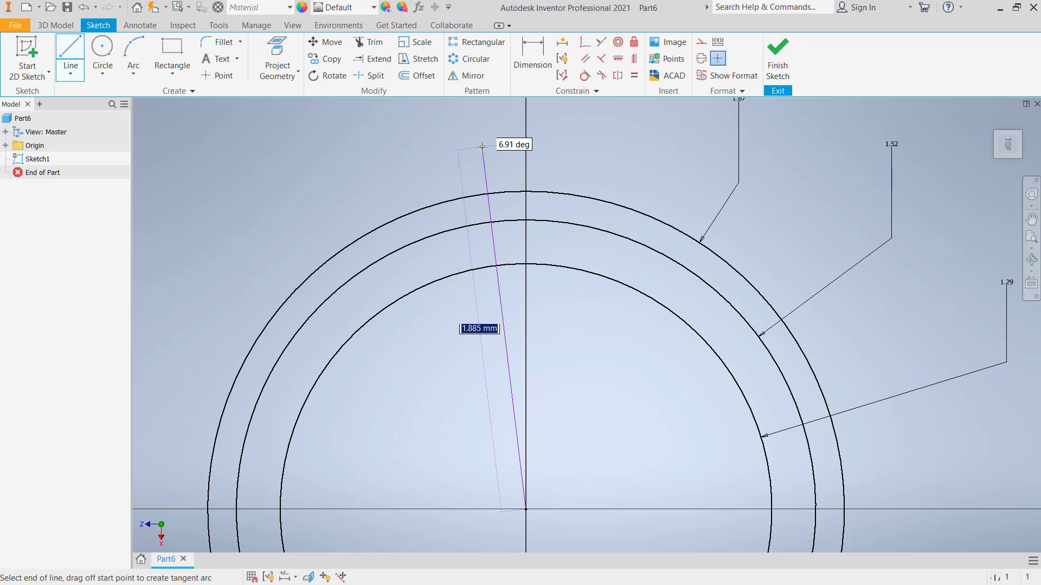
click(482, 146)
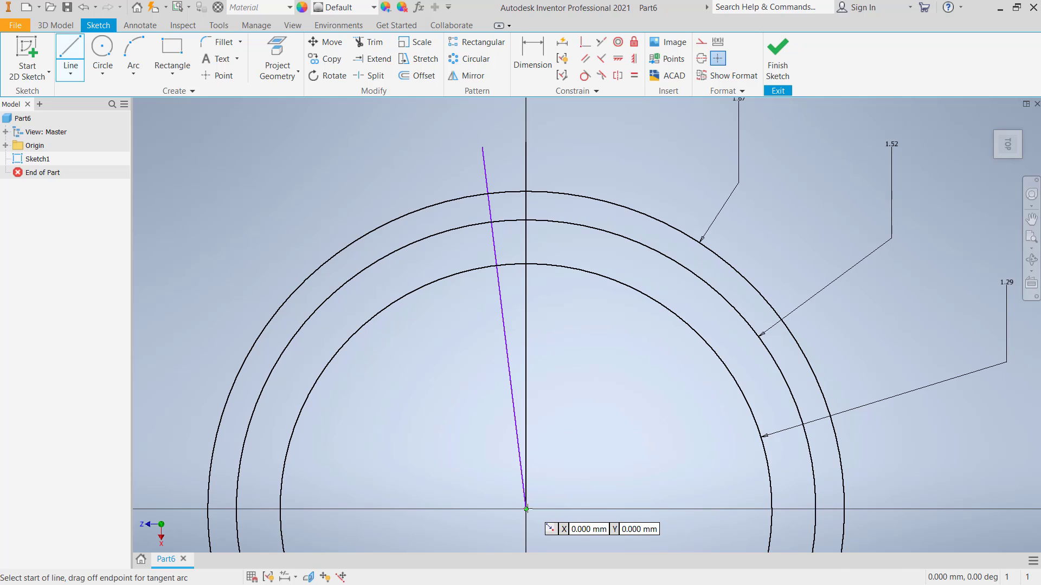
click(525, 510)
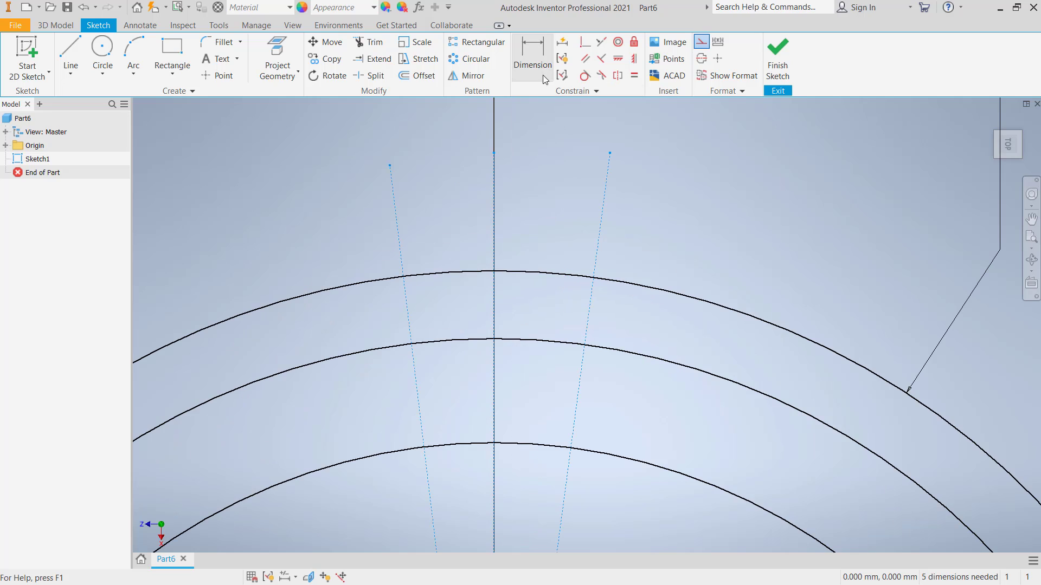
Step: Dimension the radial lines 9.00° apart and 4.50° from the vertical axis
click(531, 50)
text(9)
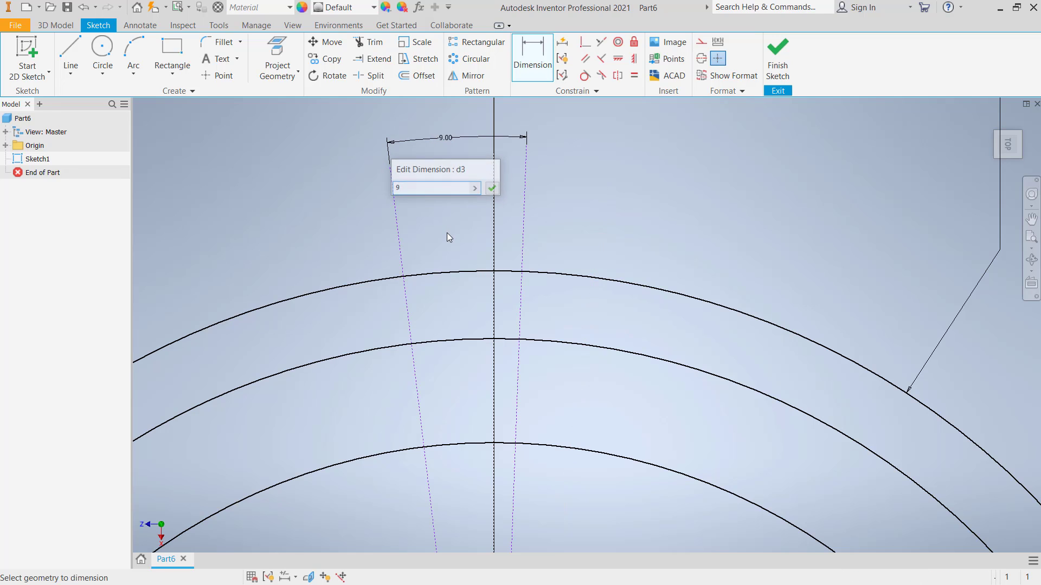
click(491, 188)
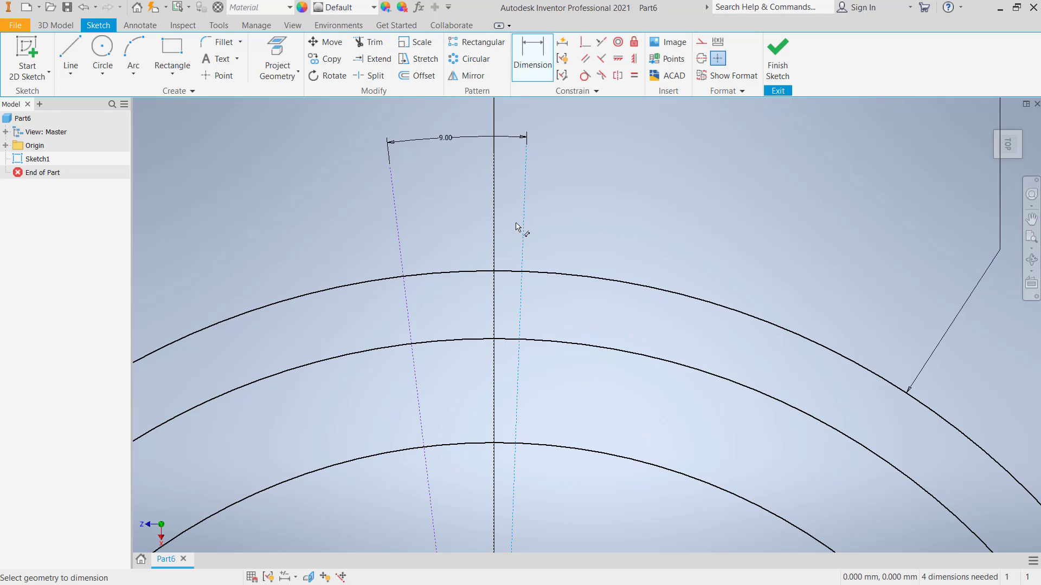
click(510, 195)
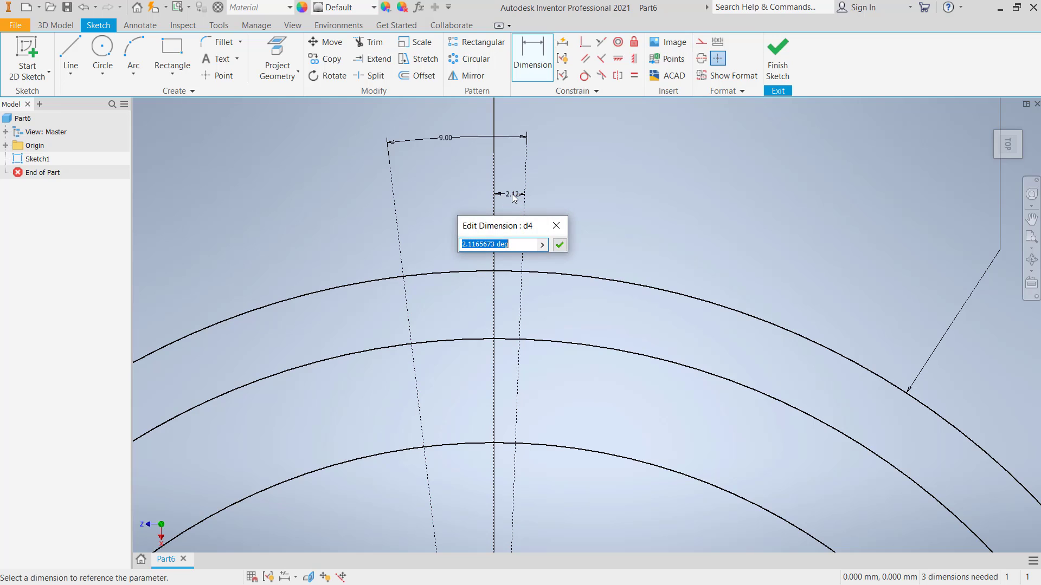
click(559, 245)
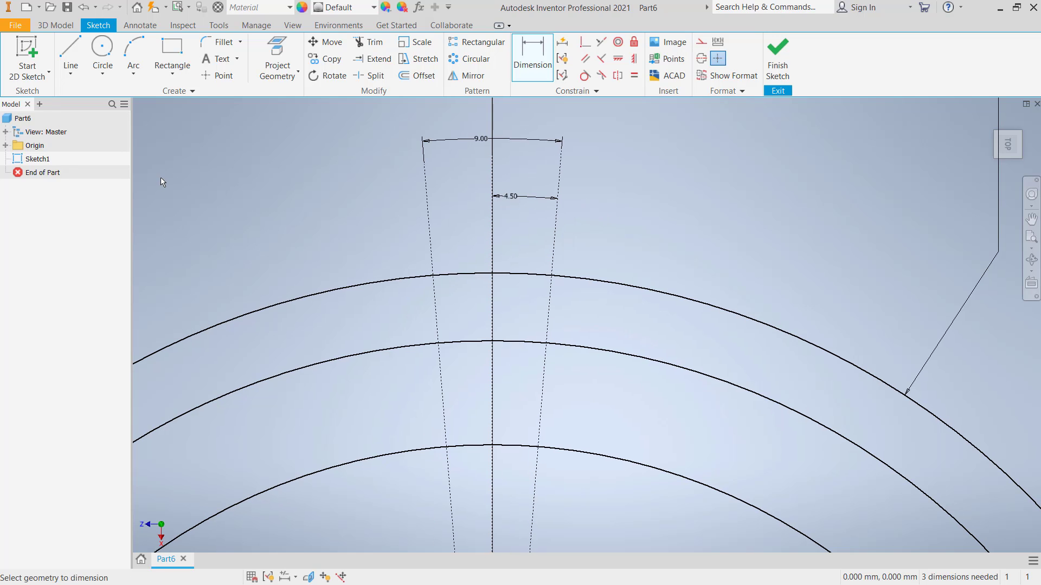
Step: Draw left and right three-point flank arcs from the inner circle past the outer circle
click(132, 50)
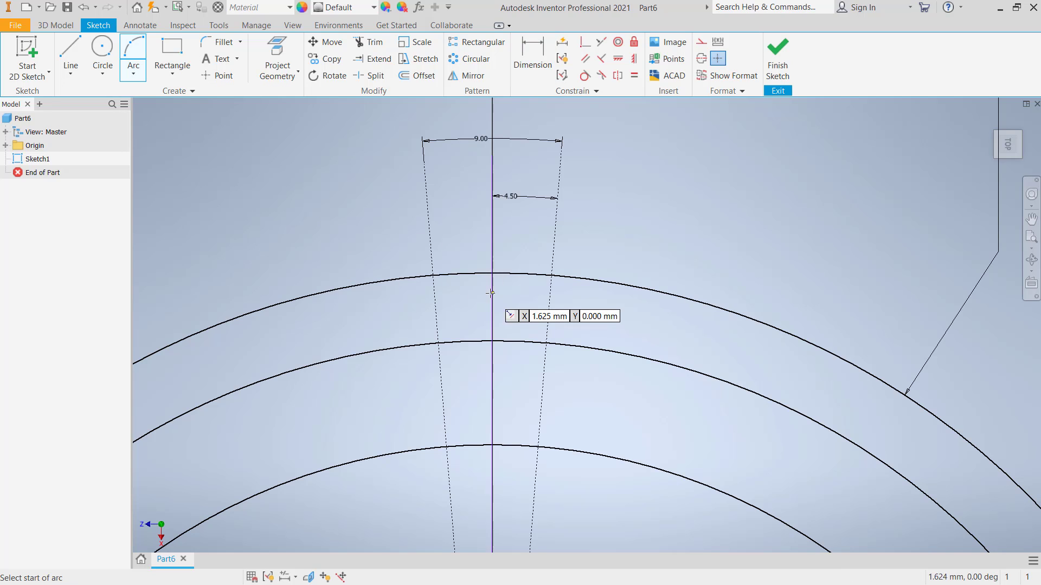
click(451, 254)
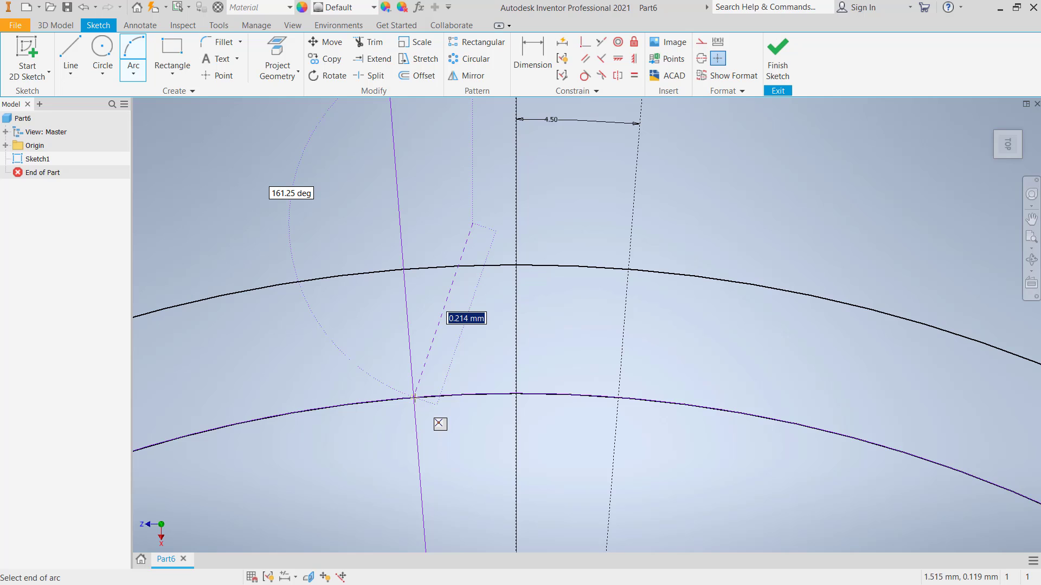
click(416, 398)
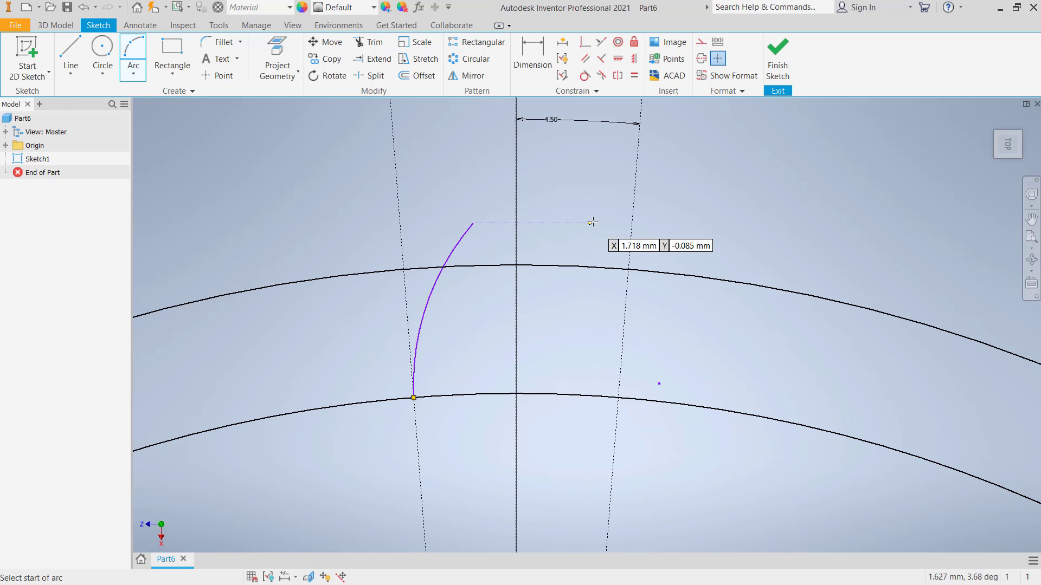
click(413, 398)
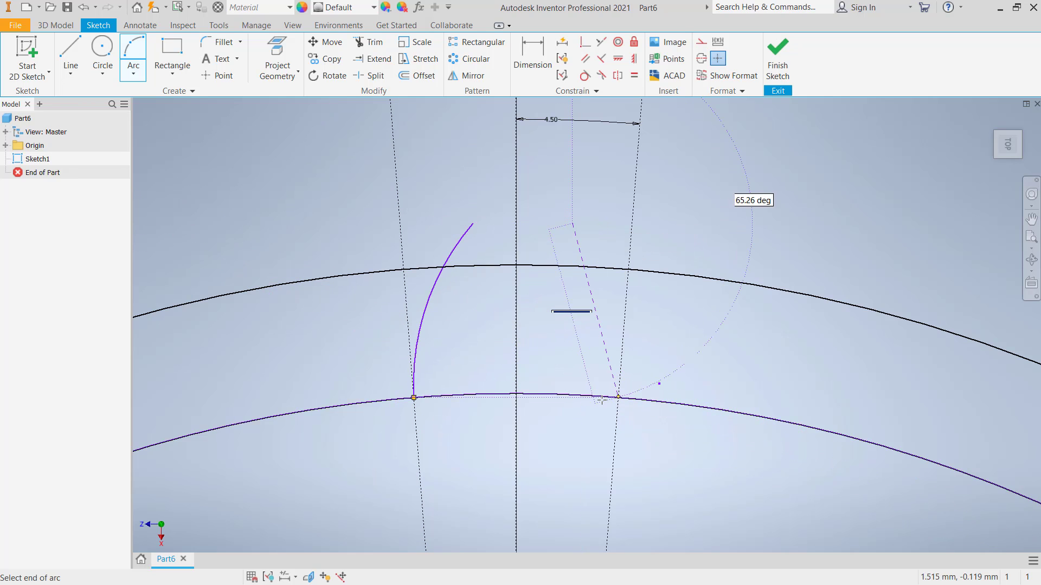
click(606, 315)
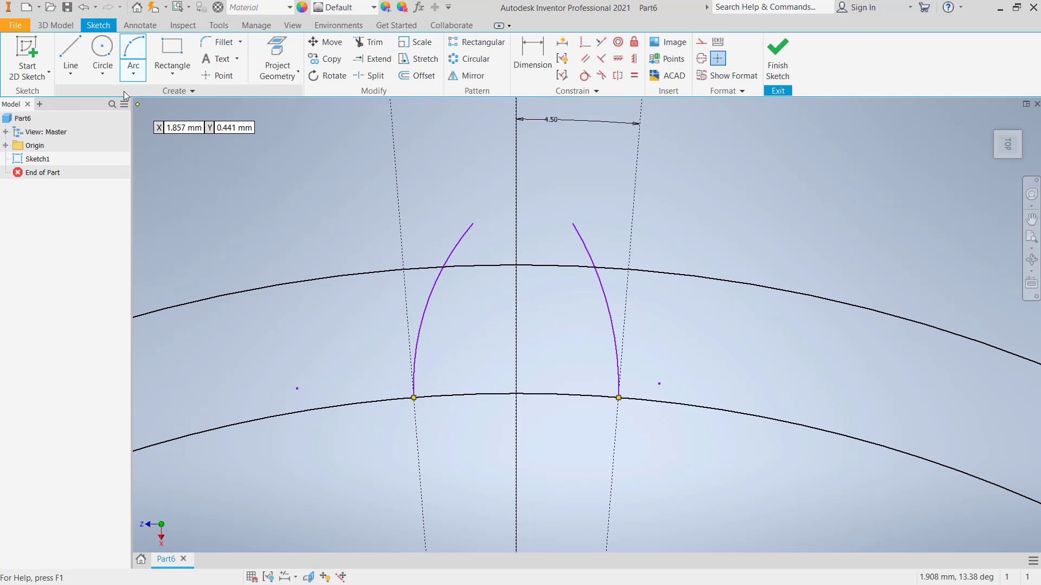
Step: Trim the excess circle segments and arc overhangs to leave a closed tooth outline
click(374, 43)
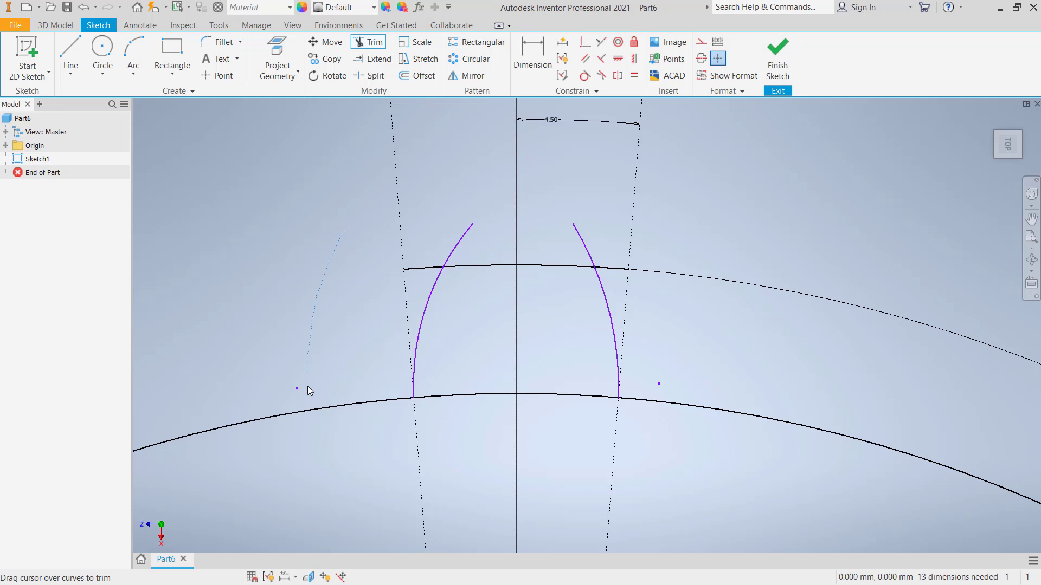
click(419, 279)
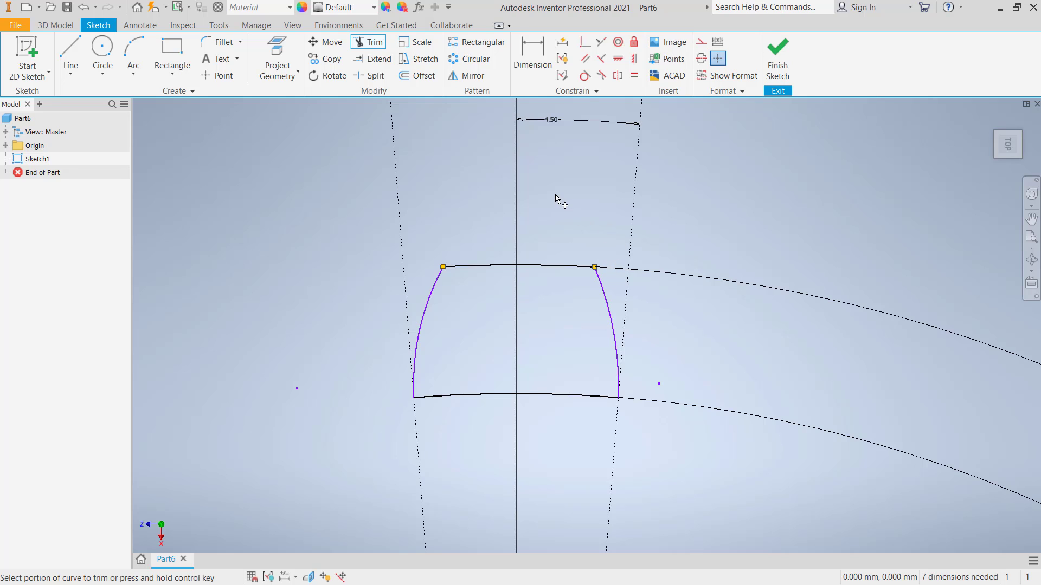
click(532, 46)
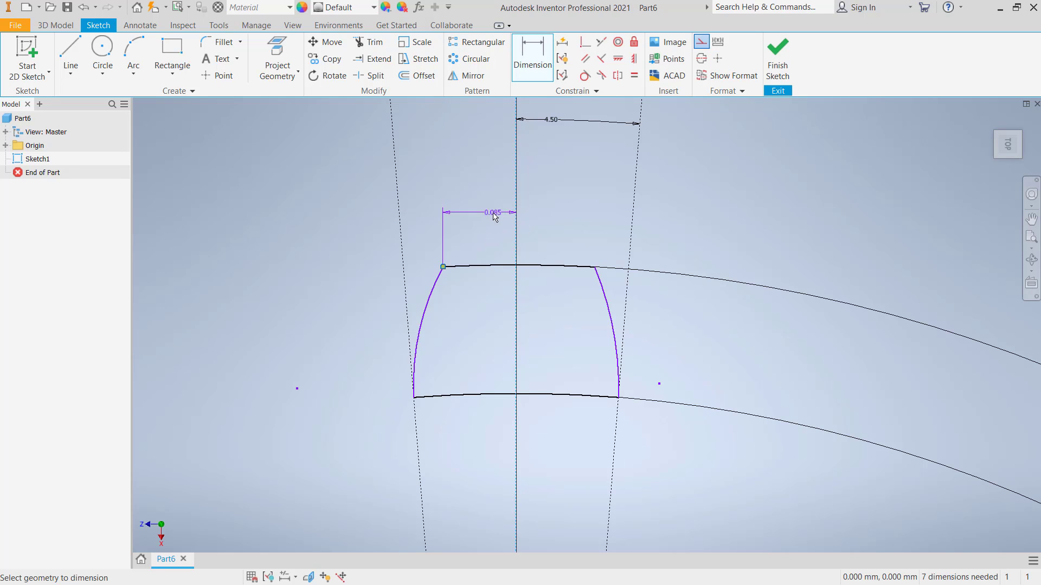
Step: Dimension the tooth tip 0.045 from the centre line and 0.09 wide
click(494, 212)
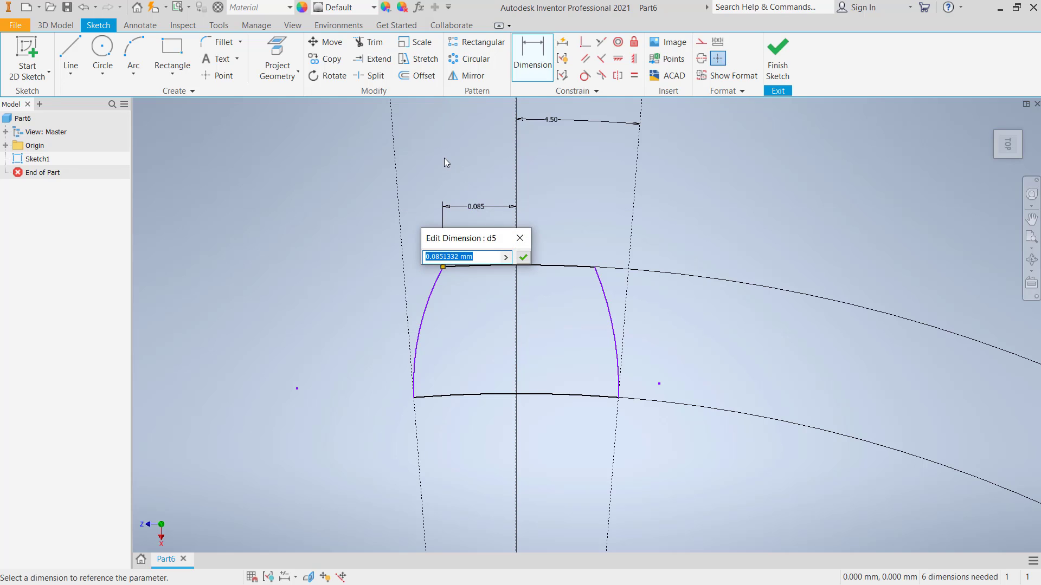
text(0)
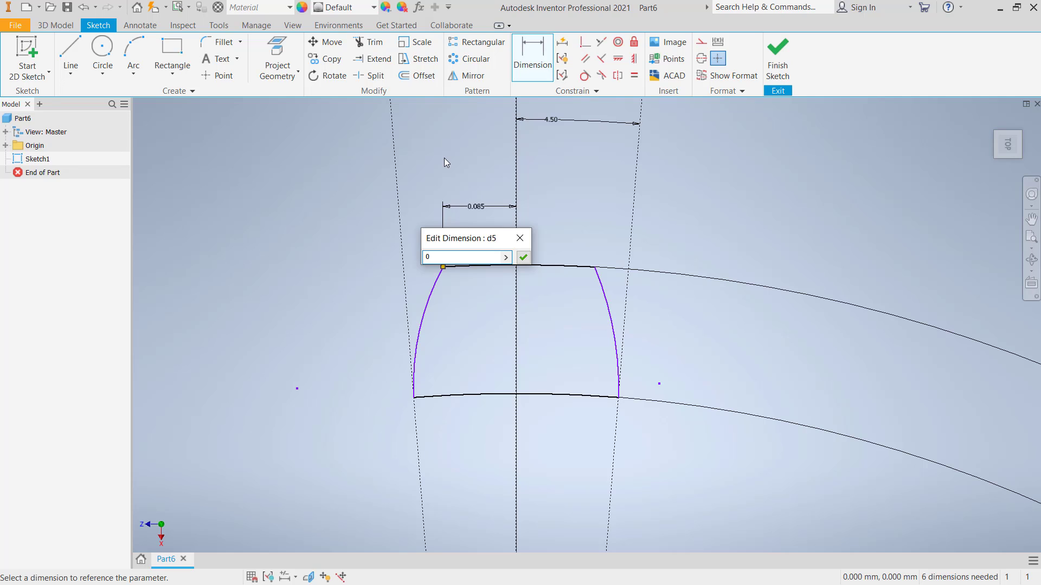
text(.0)
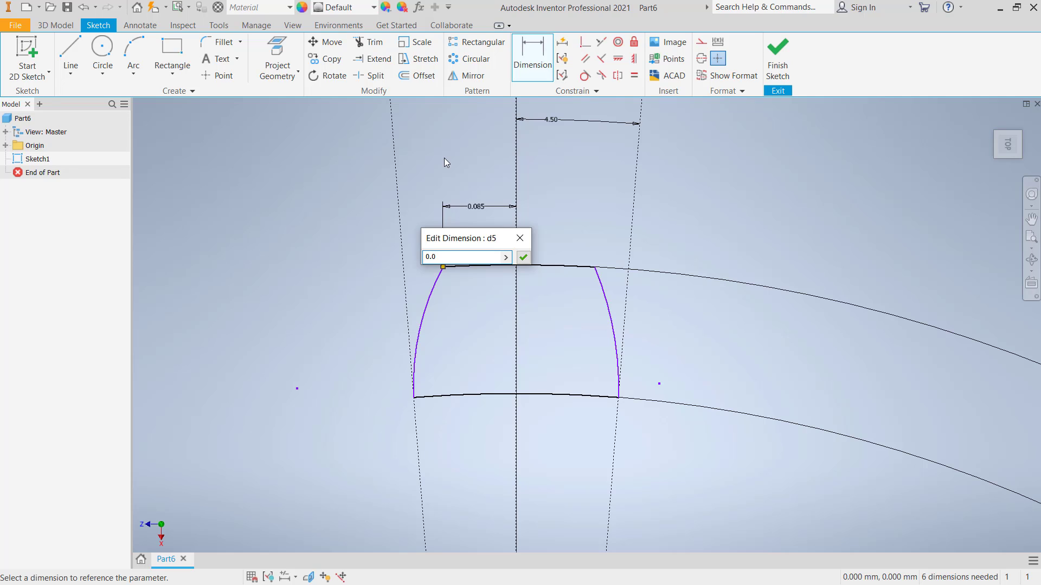
text(0.045)
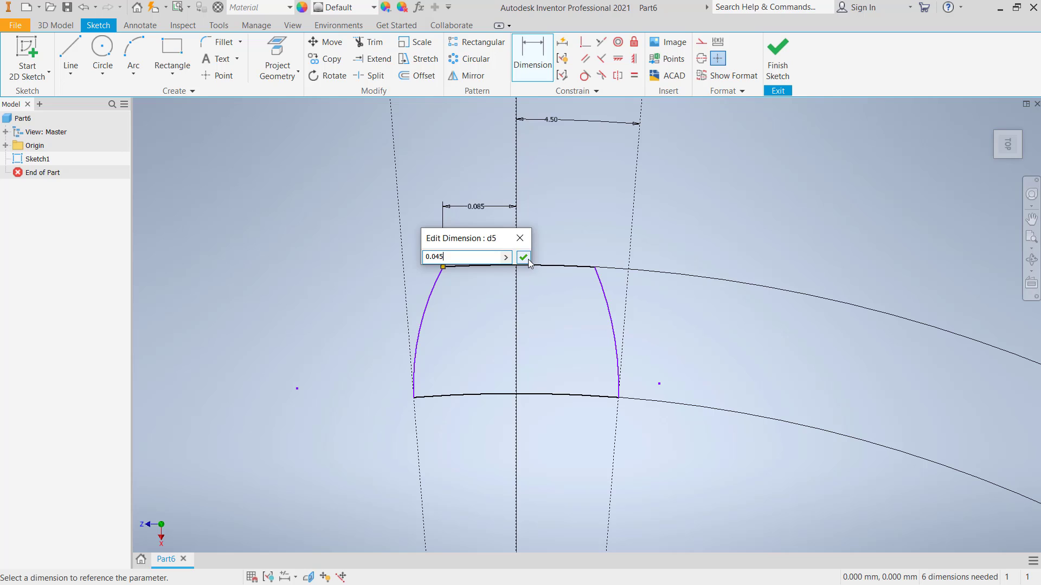
click(524, 257)
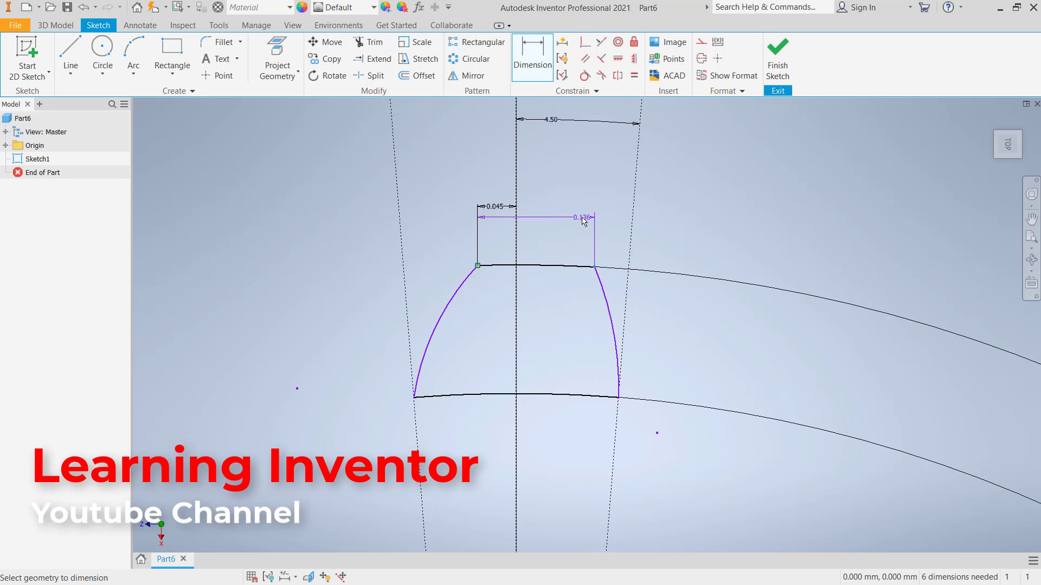
click(584, 217)
text(0.09)
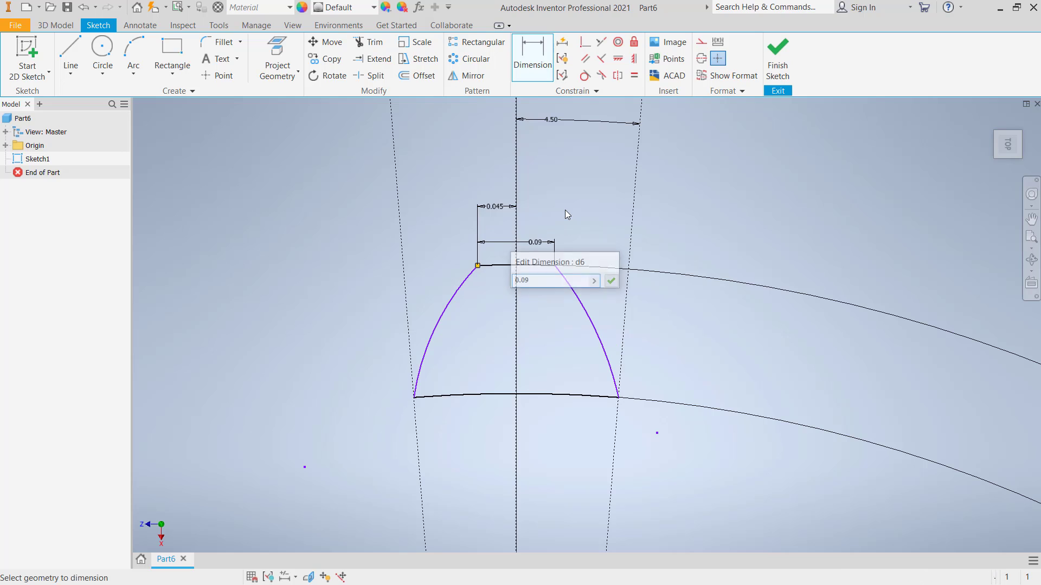
click(610, 279)
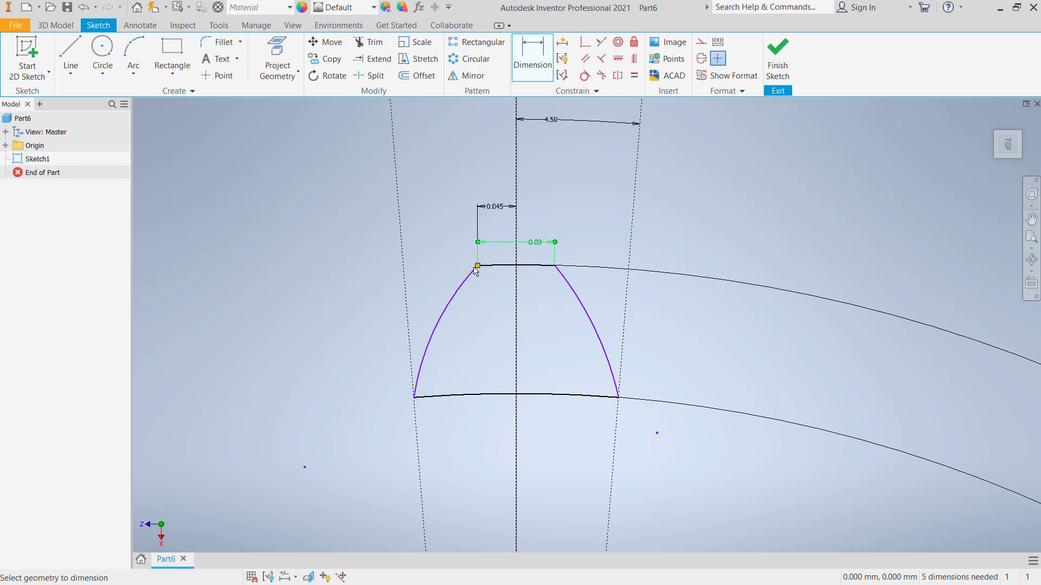
Step: Set both flank arc radii to 0.4
click(438, 306)
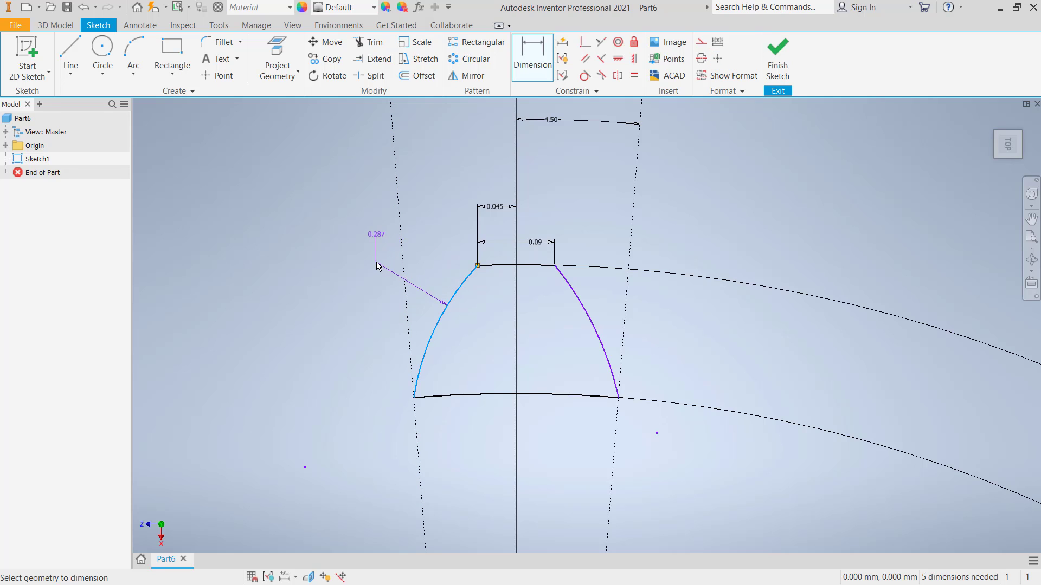
click(377, 234)
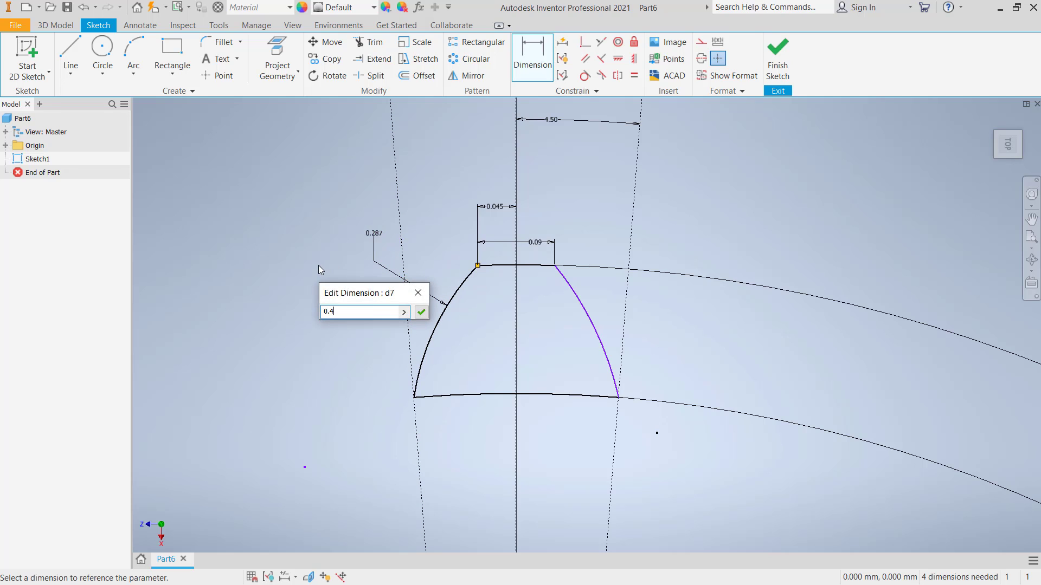
click(421, 311)
text(0)
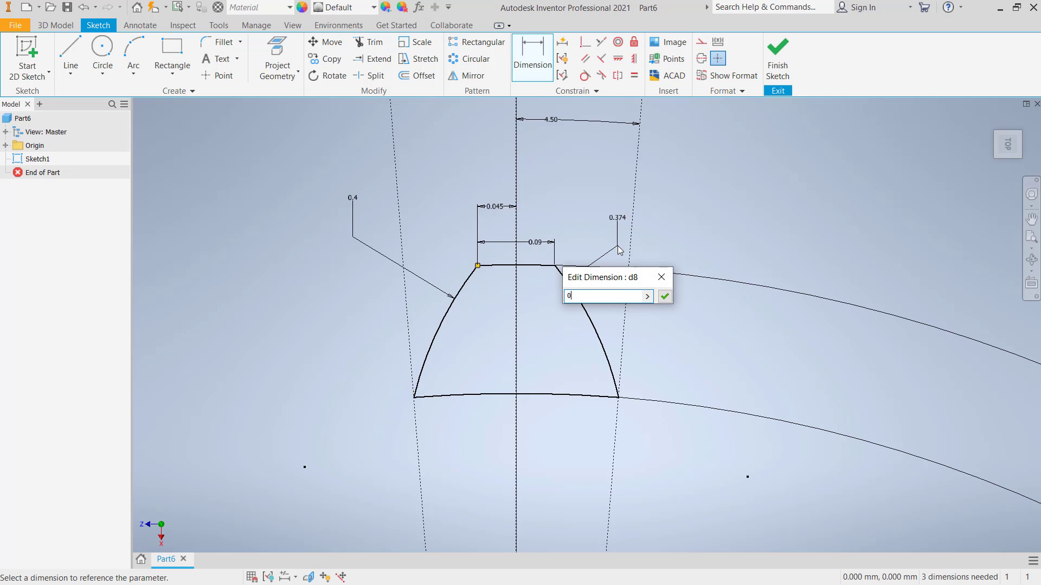
click(664, 296)
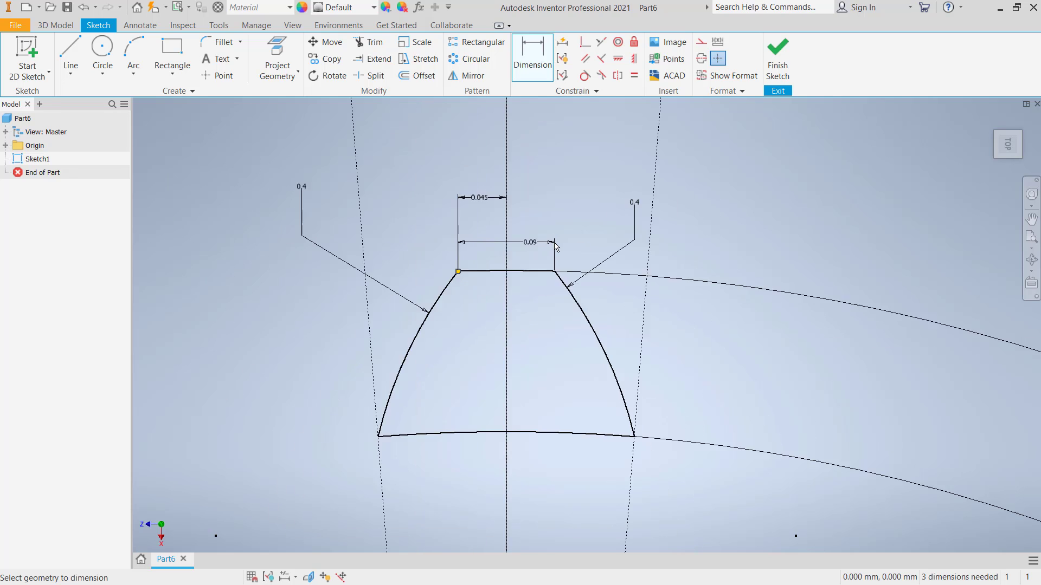
Step: Make the base arc construction, add straight sides to the root circle and trim overshoots
scroll(down, 3)
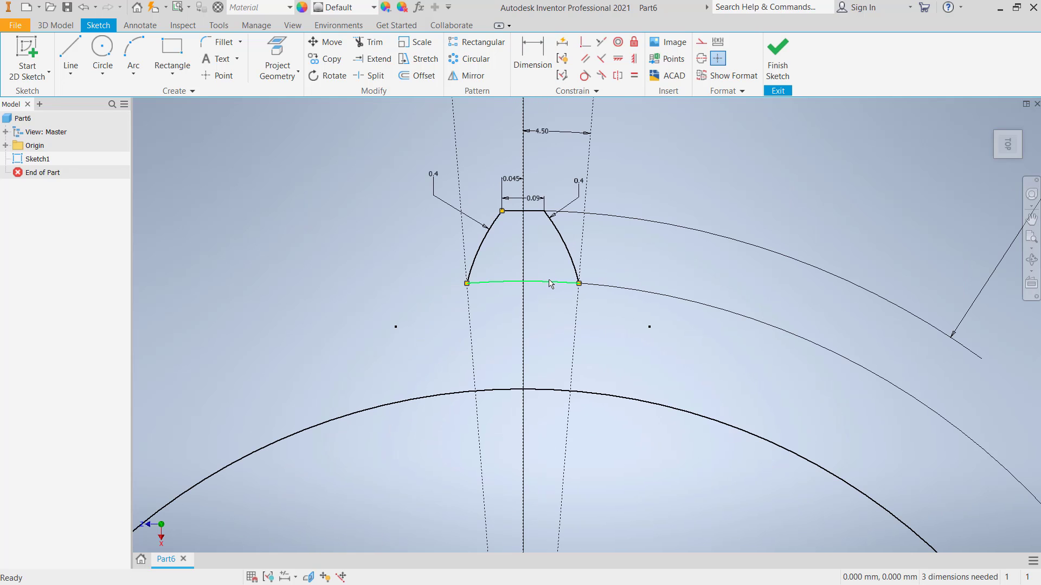
right_click(548, 284)
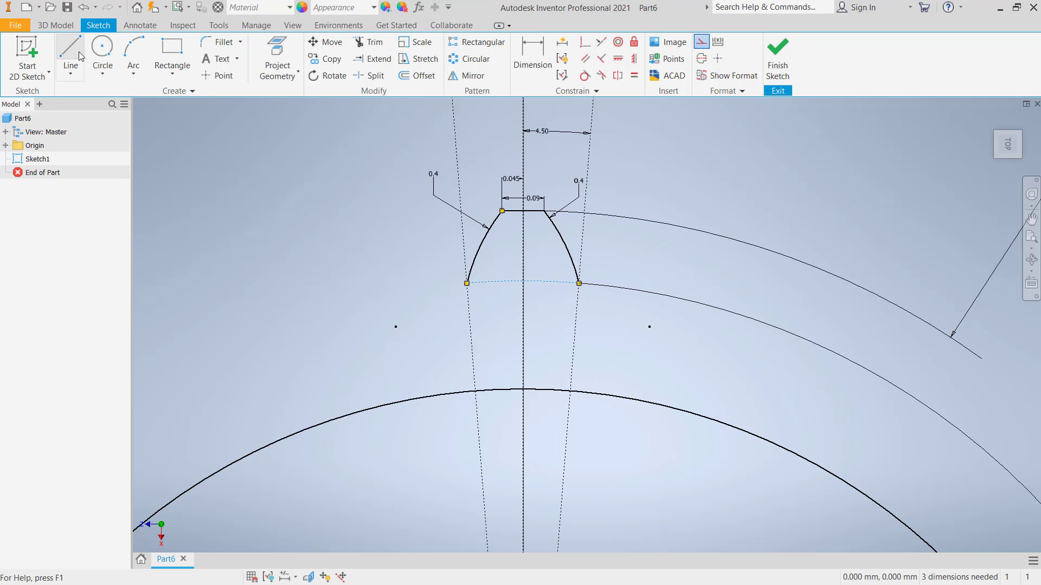
click(70, 50)
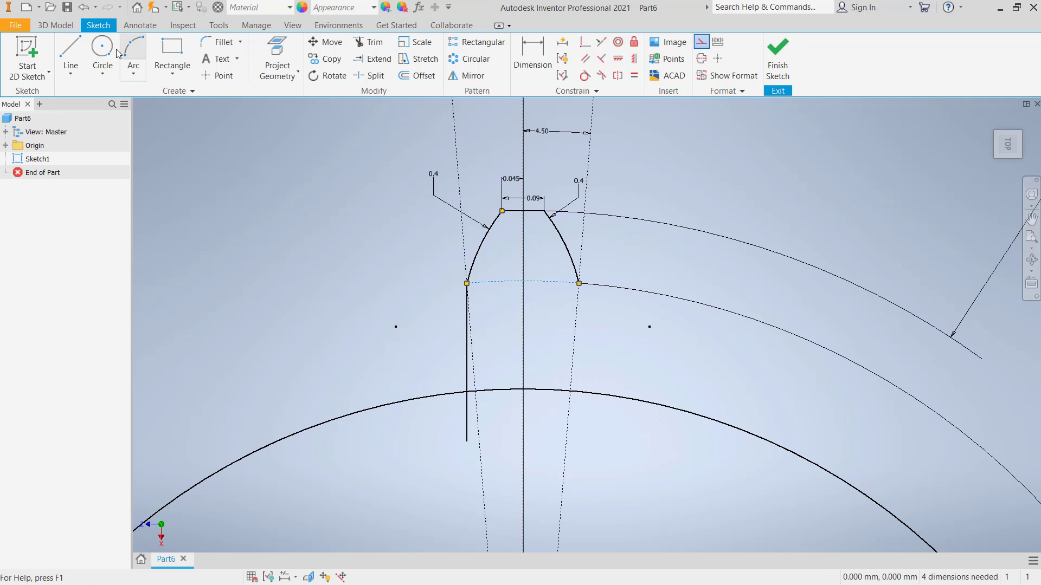
click(69, 53)
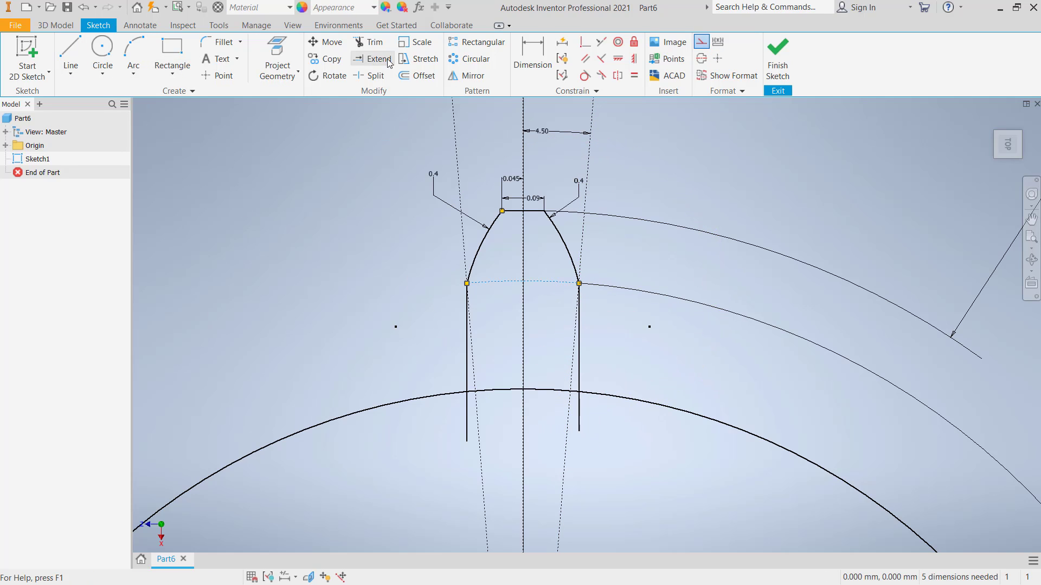
click(374, 41)
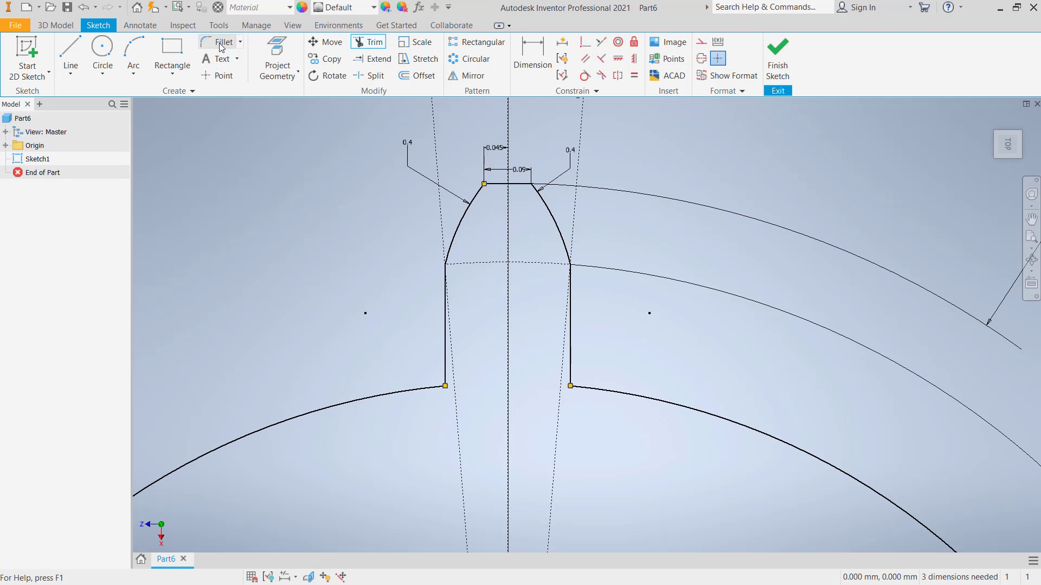
Step: Fillet both tooth root corners at 0.06 and select the tooth geometry
click(223, 42)
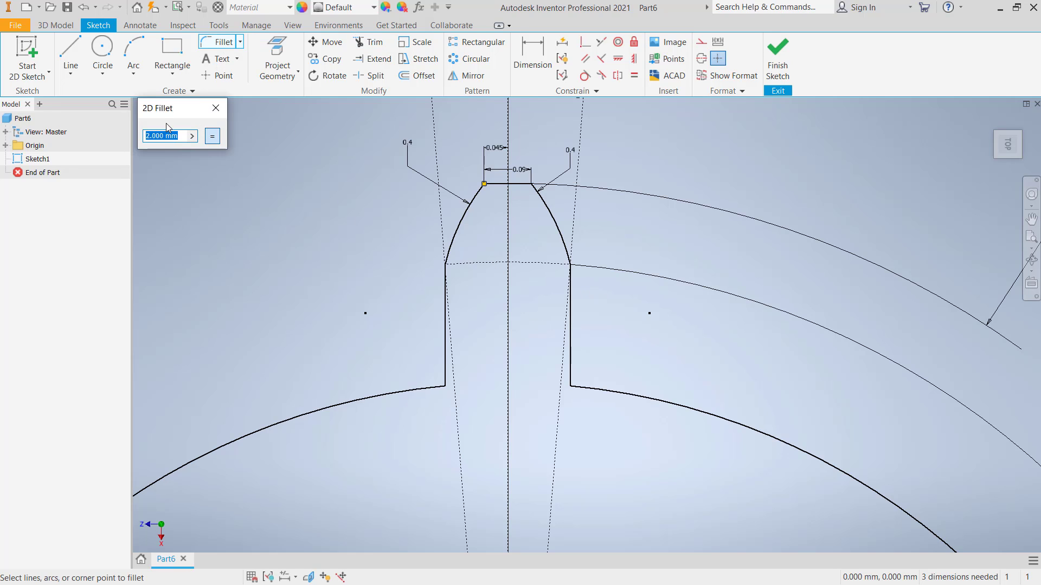
text(0.06)
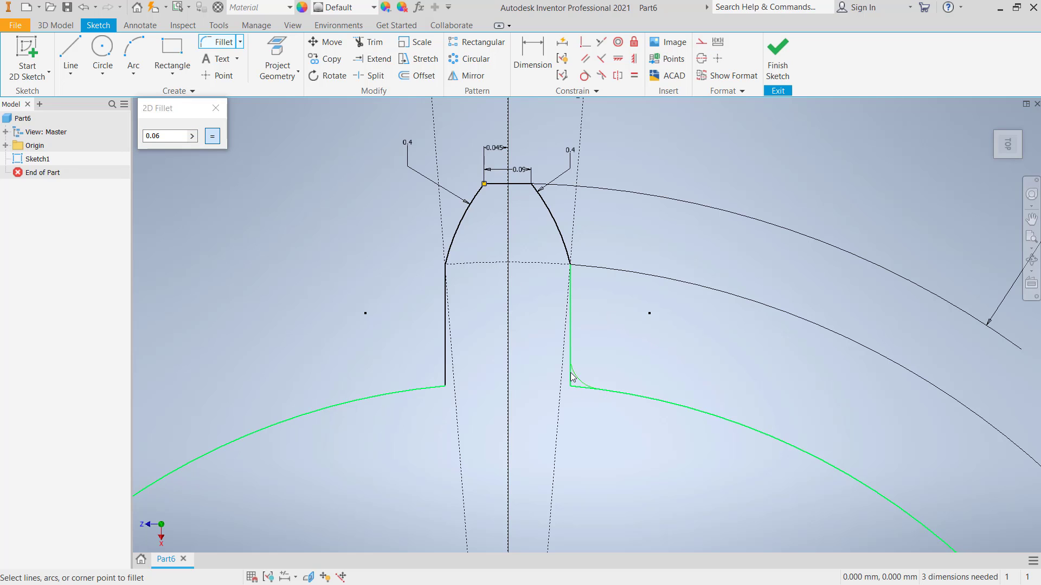
click(571, 385)
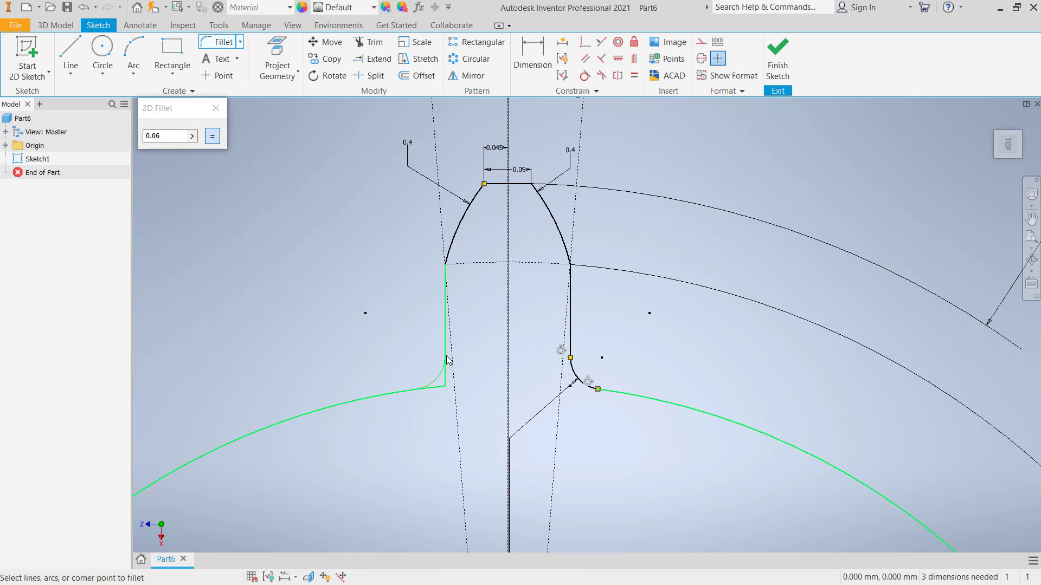
click(445, 359)
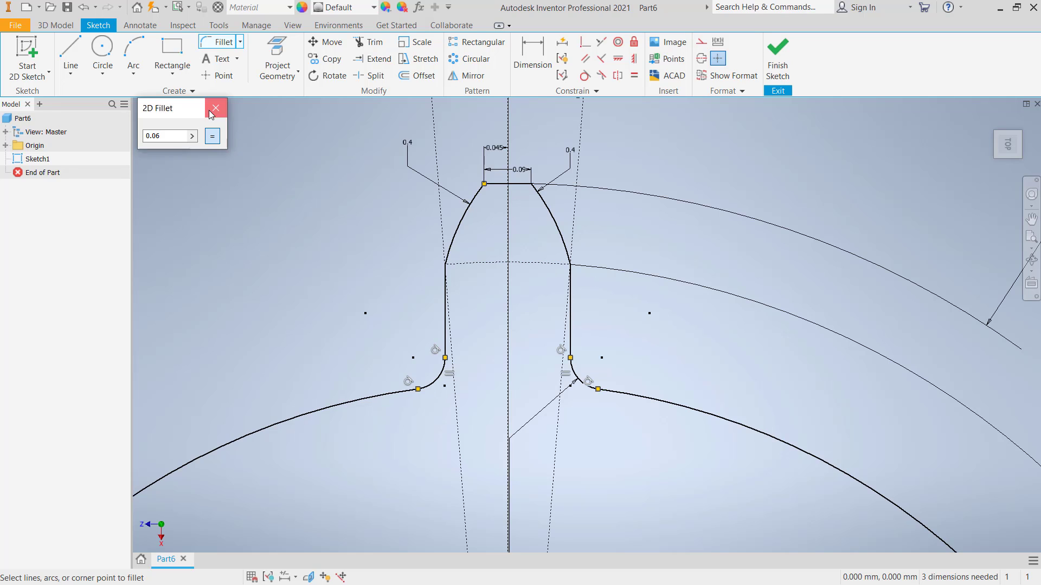
click(215, 107)
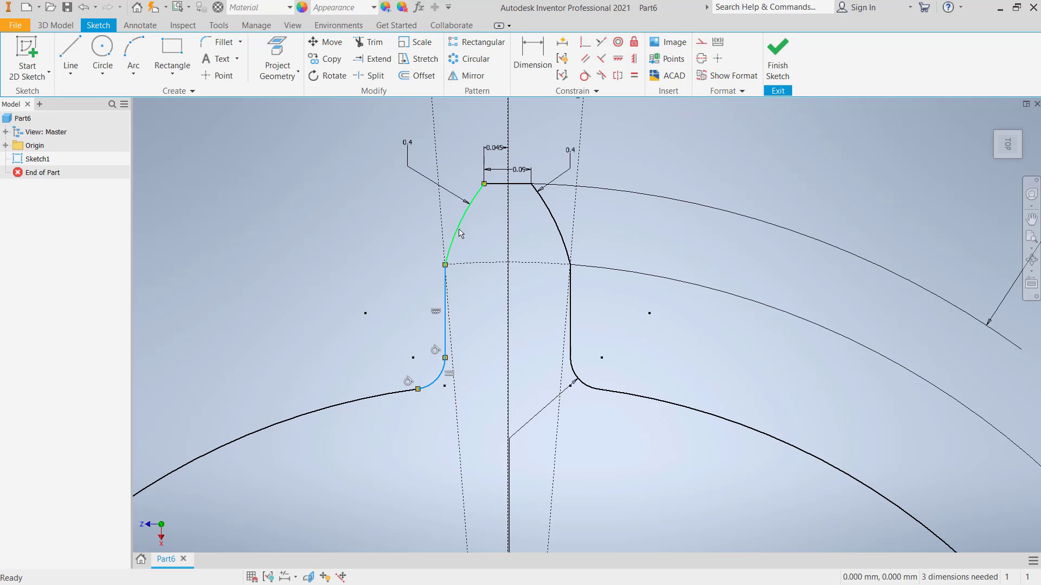
mouse_move(556, 223)
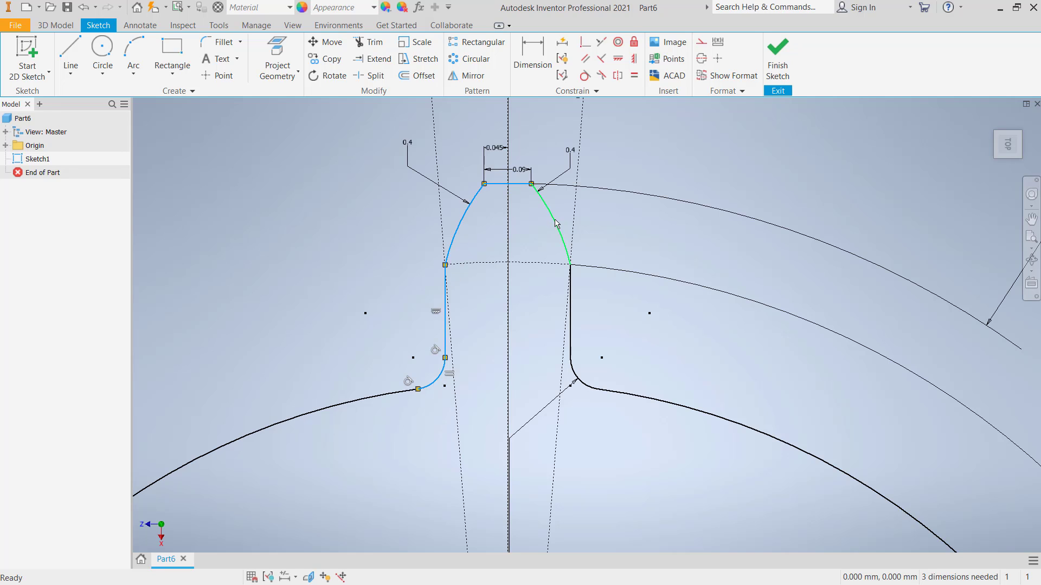
click(567, 226)
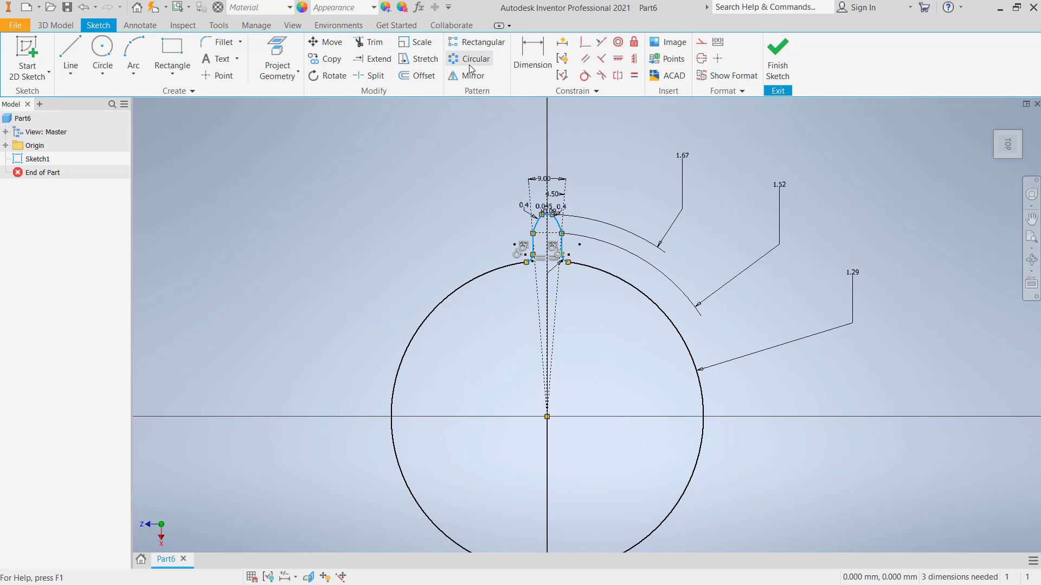
Step: Circular-pattern the tooth 20 times about the gear centre point
click(475, 58)
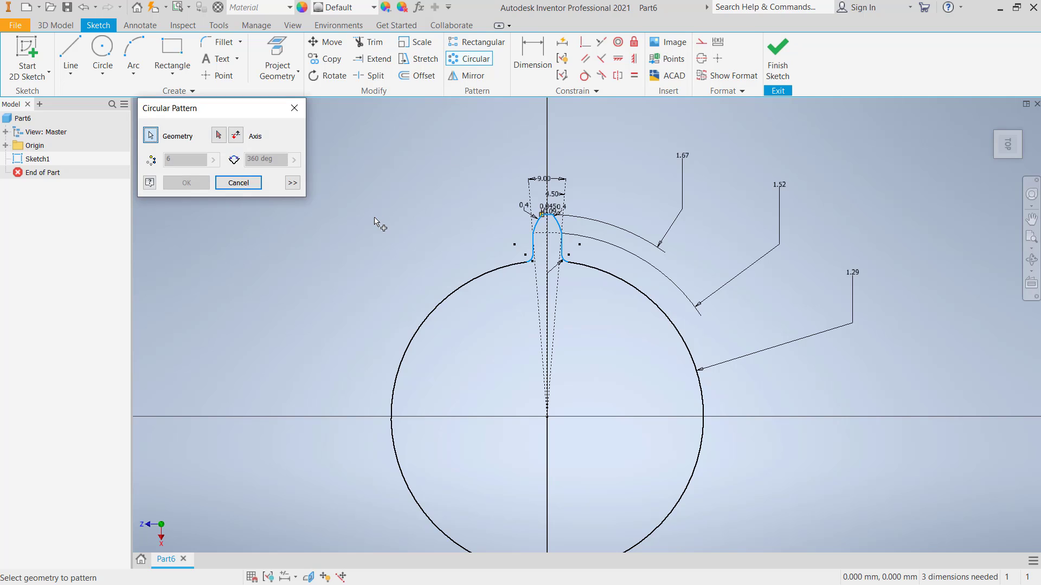
click(218, 135)
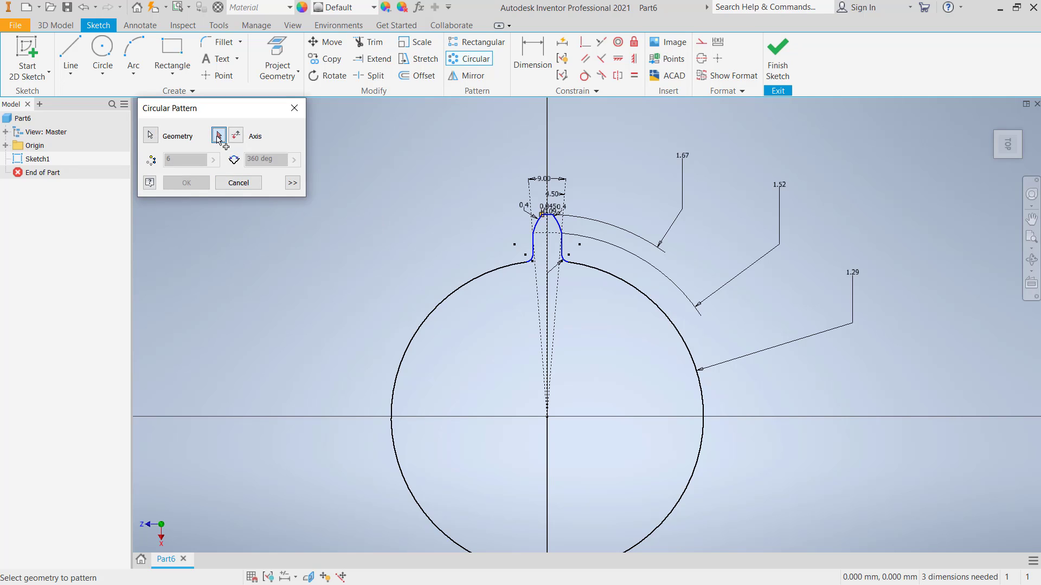
click(218, 135)
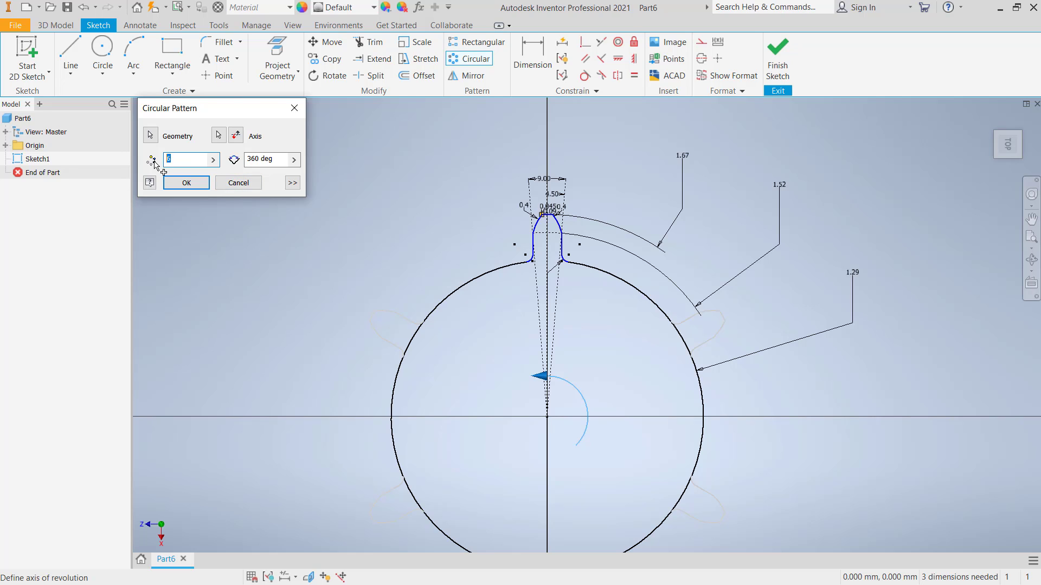
text(20)
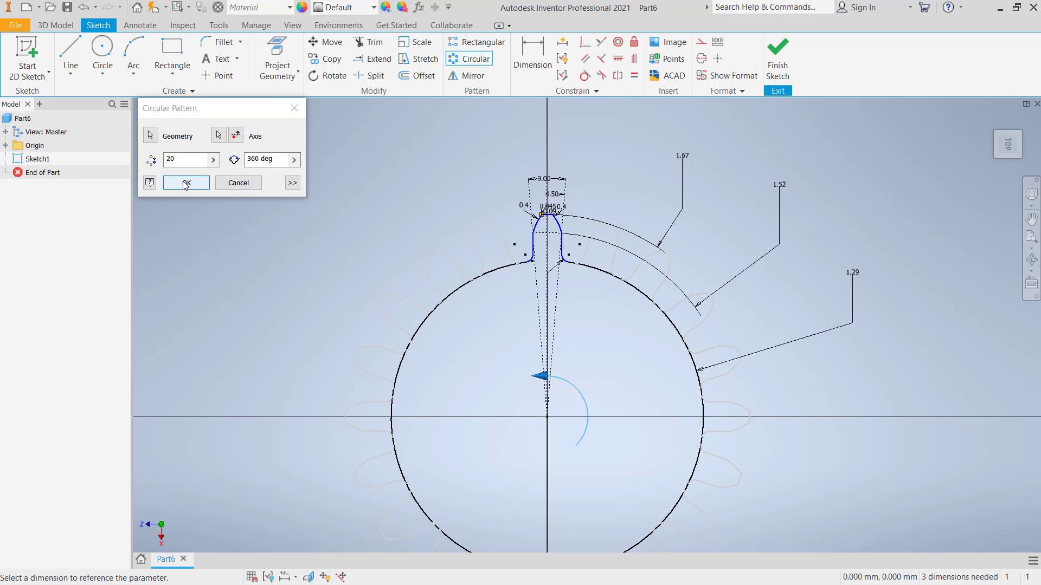
click(185, 182)
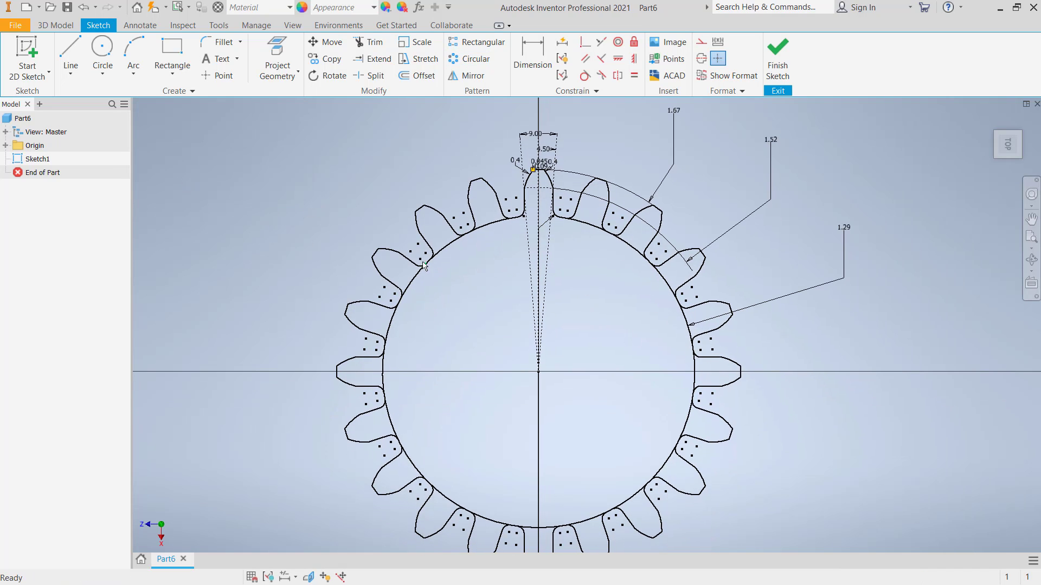
Step: Trim the root circle arcs under each patterned tooth into one continuous outline
click(368, 42)
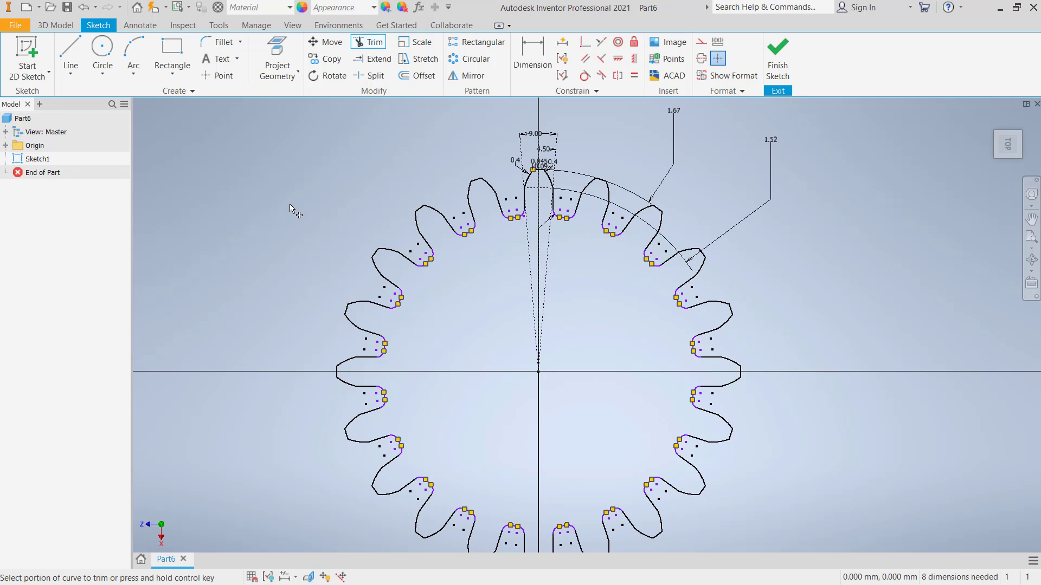
click(102, 59)
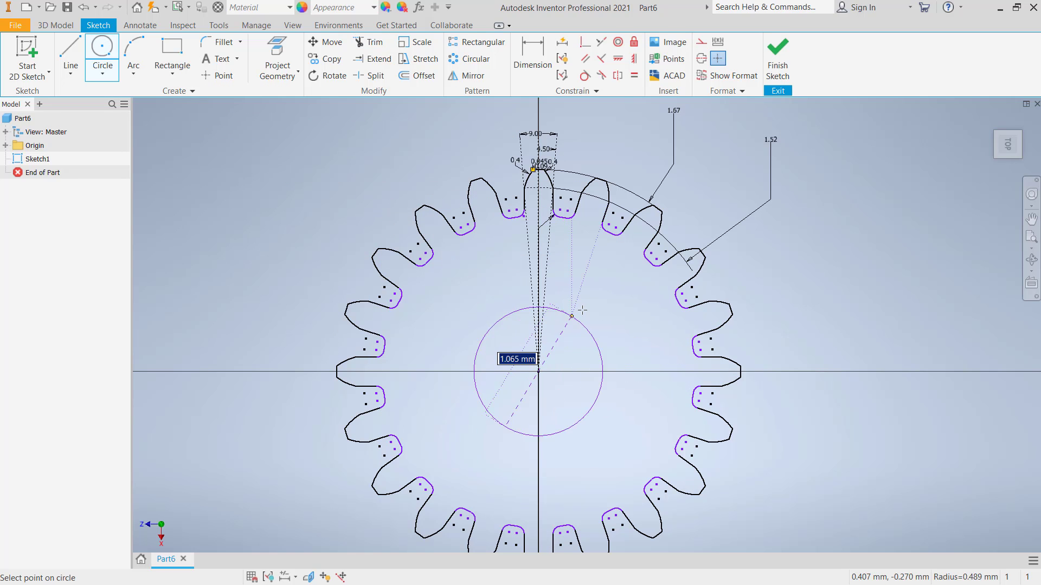
mouse_move(601, 322)
text(1.5)
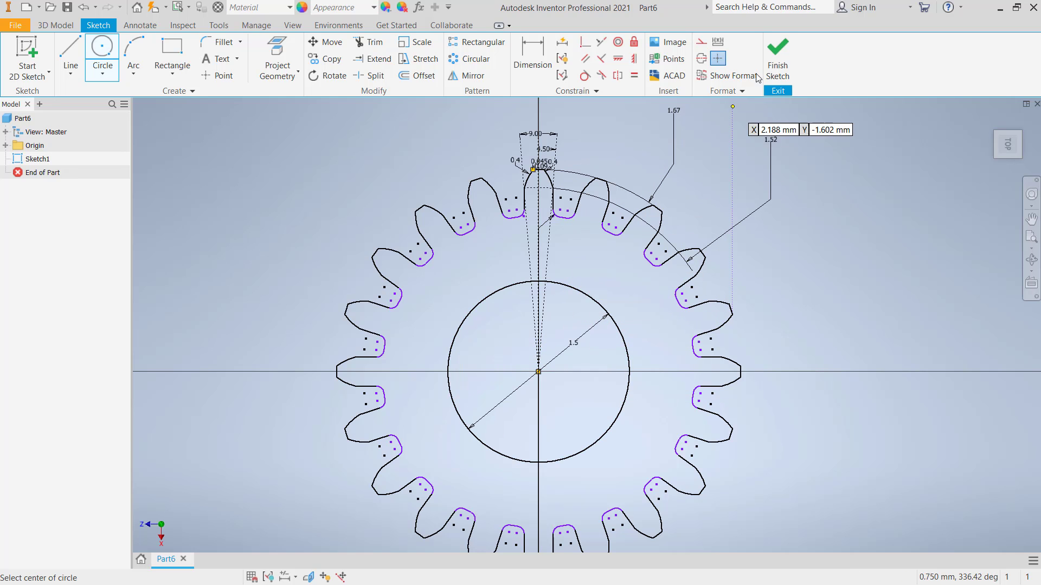
Step: Finish the gear sketch with the 1.5 bore circle at its centre
click(777, 59)
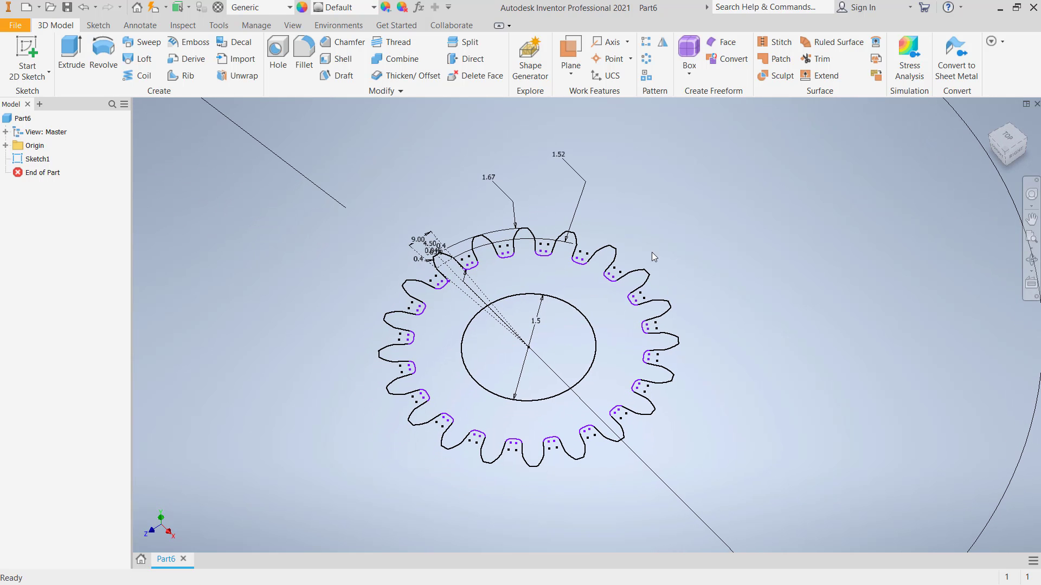
Step: Extrude the toothed gear profile 0.5 into solid Extrusion1 with the bore cut through
click(70, 53)
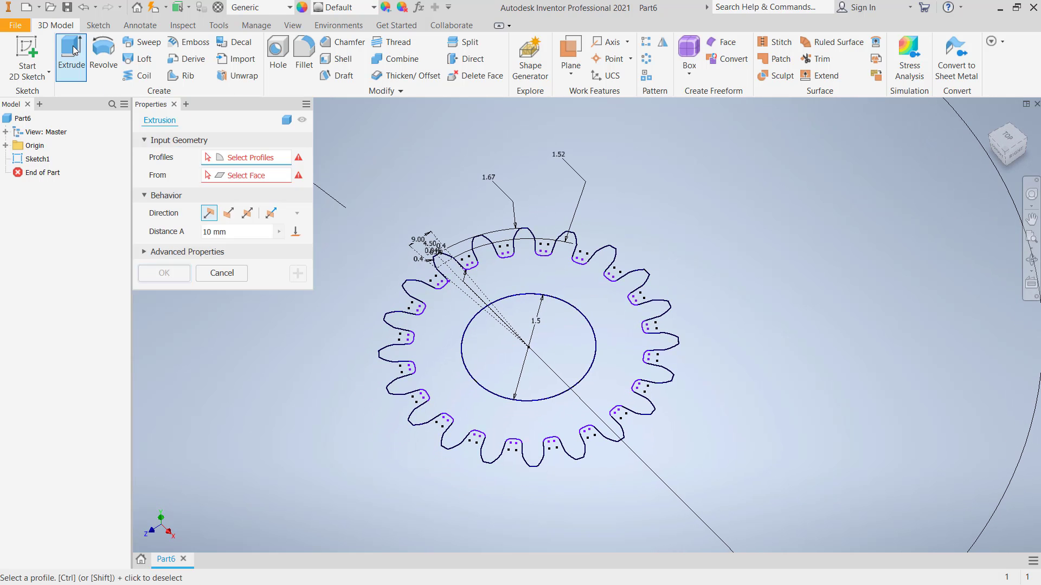
click(617, 312)
text(0.5)
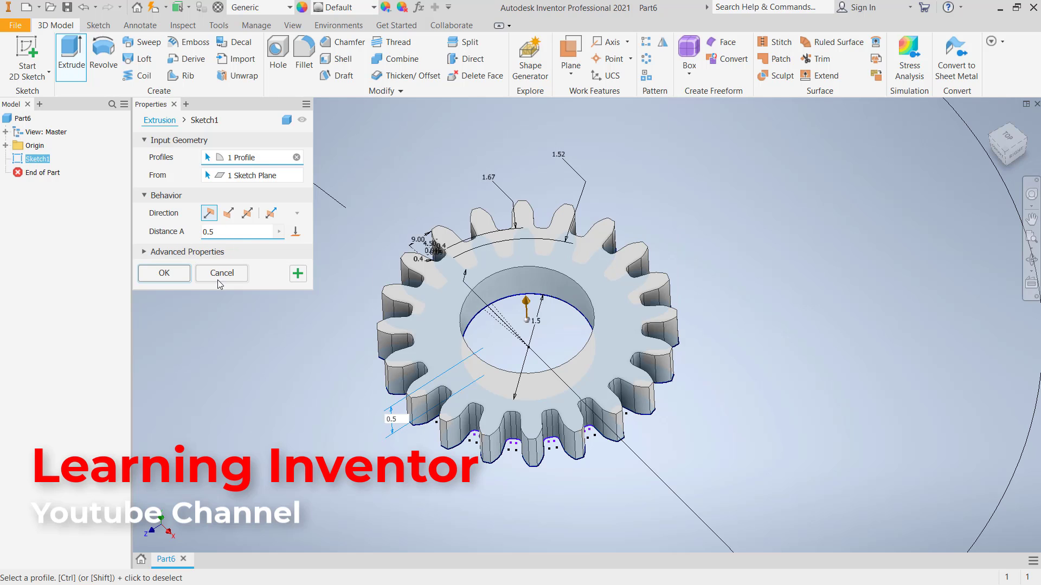
click(163, 273)
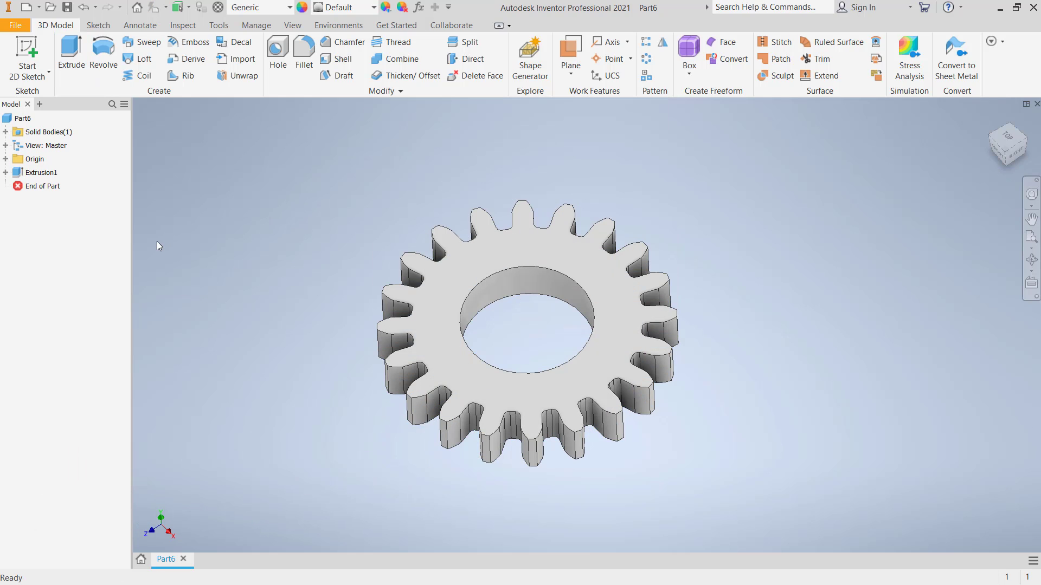